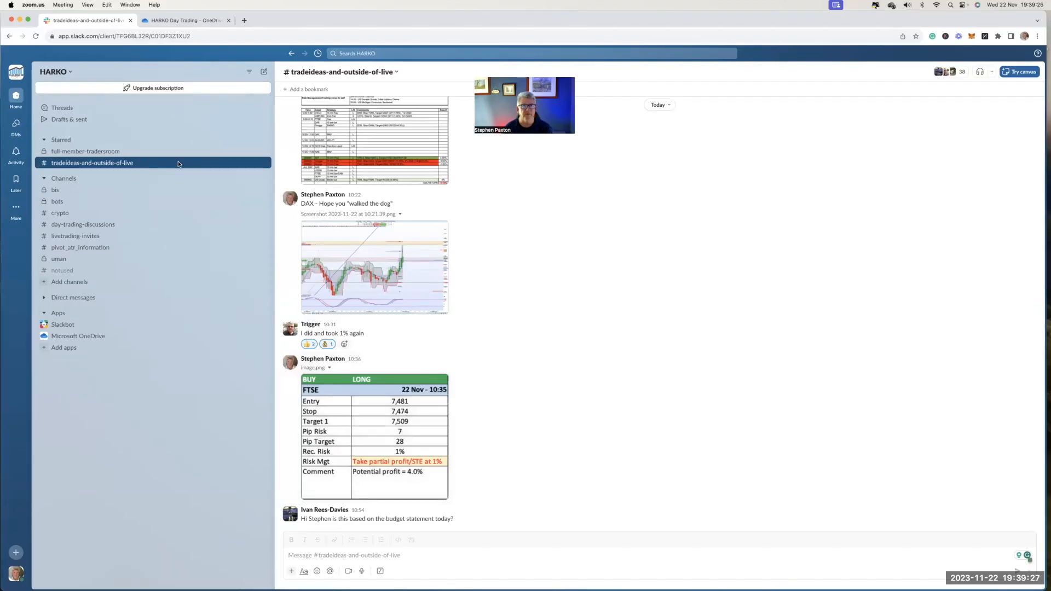
{"action": "mouse_move", "coordinate": [622, 212]}
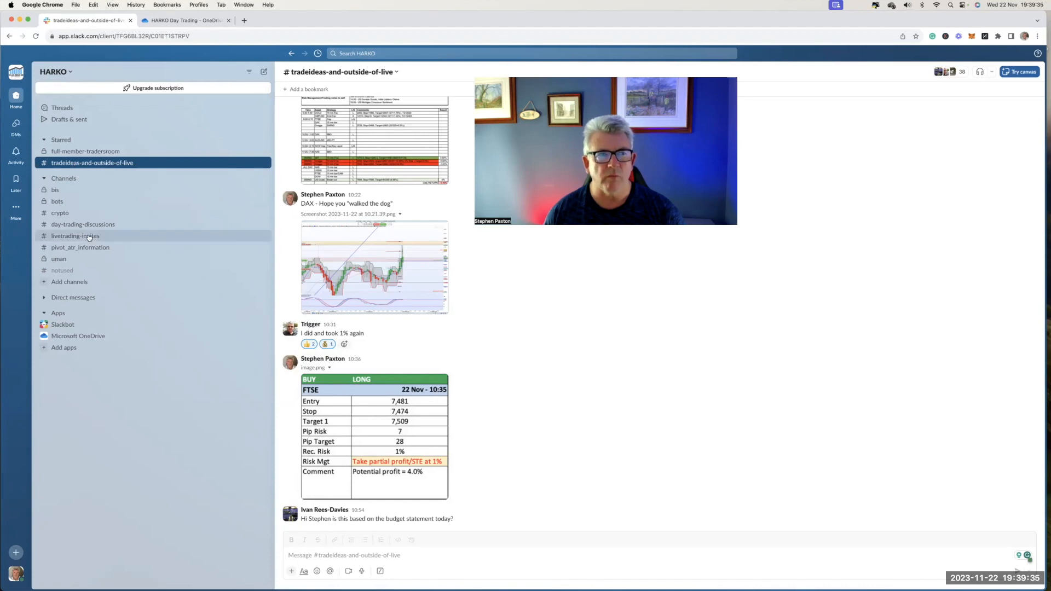
- Show the livetrading-invites channel with the 12 and 19 November session posts and Zoom links
{"action": "left_click", "coordinate": [75, 237]}
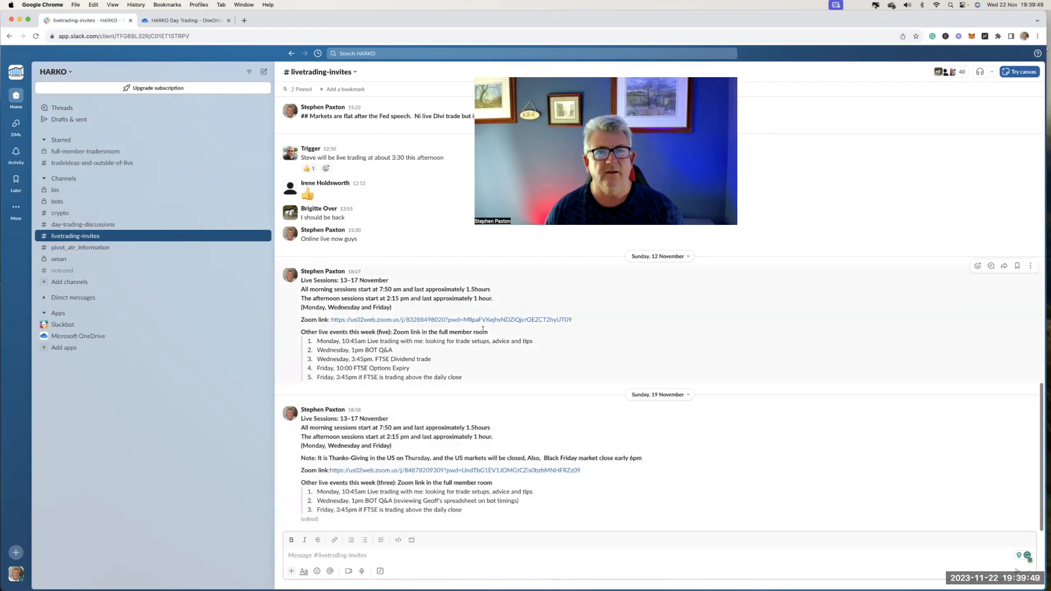
{"action": "mouse_move", "coordinate": [451, 319]}
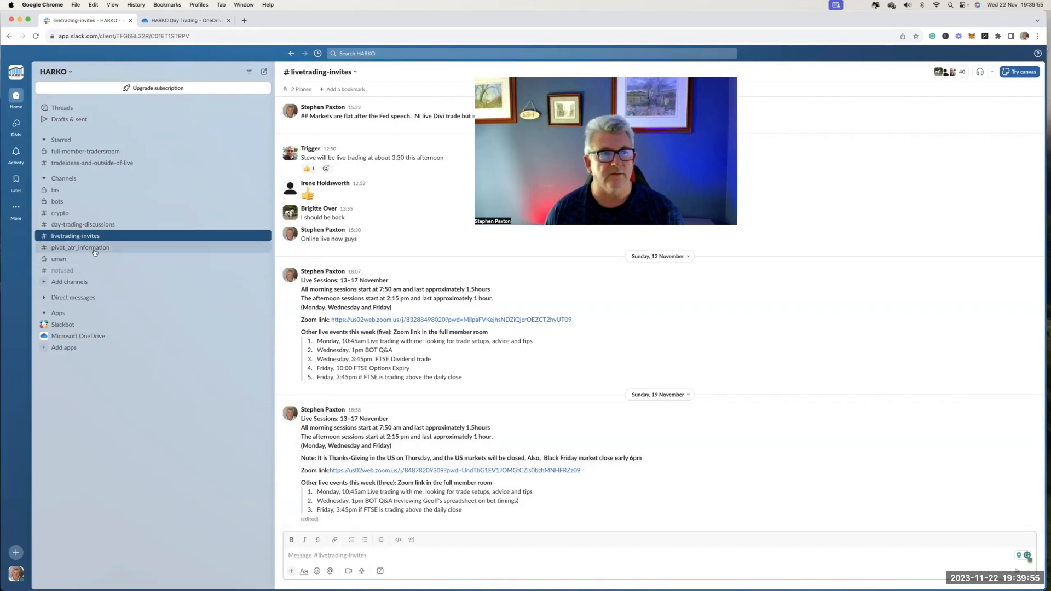
- Show the pivot_atr_information channel and enlarge today's 22/11/2023 pivot and ATR table image
{"action": "left_click", "coordinate": [80, 248]}
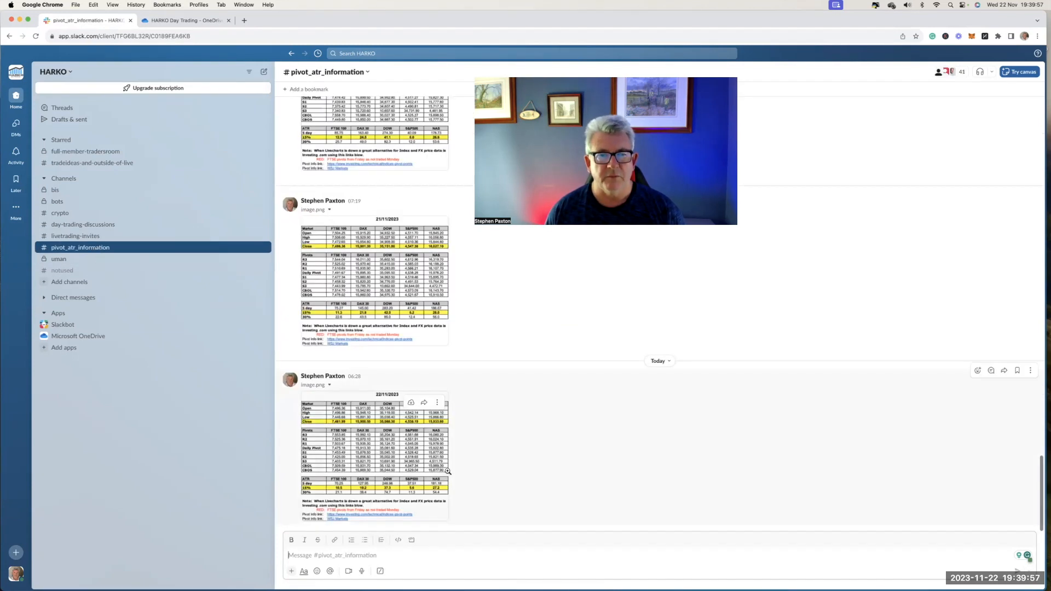
{"action": "left_click", "coordinate": [372, 466]}
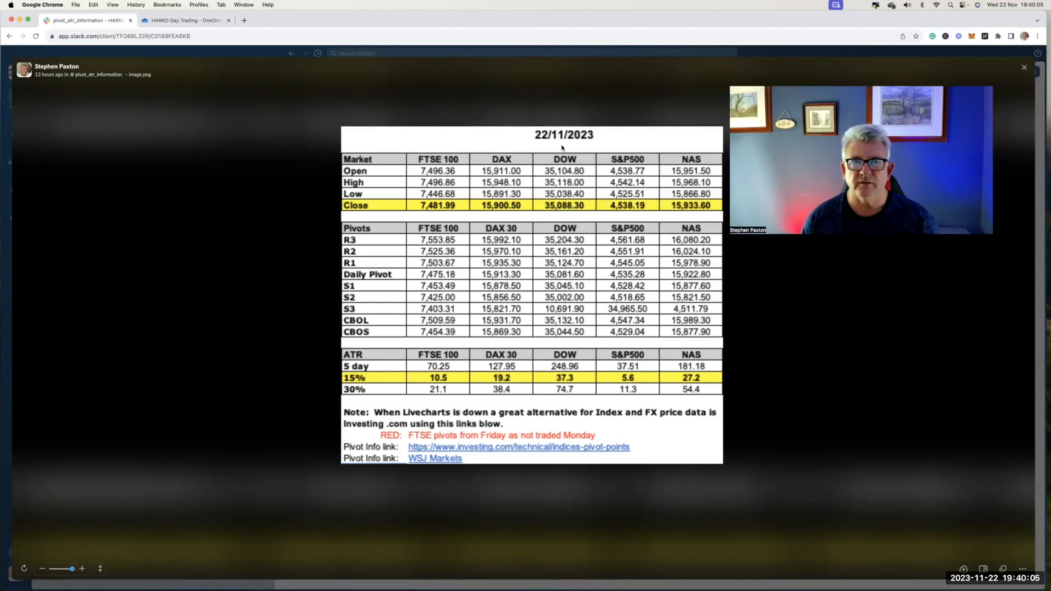
{"action": "mouse_move", "coordinate": [660, 334]}
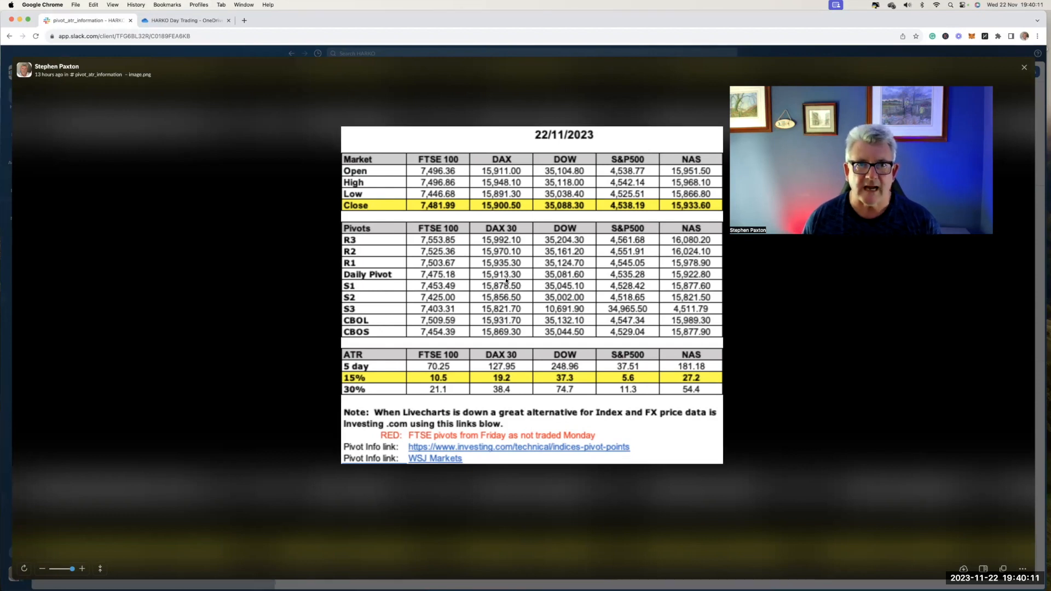
{"action": "mouse_move", "coordinate": [488, 137]}
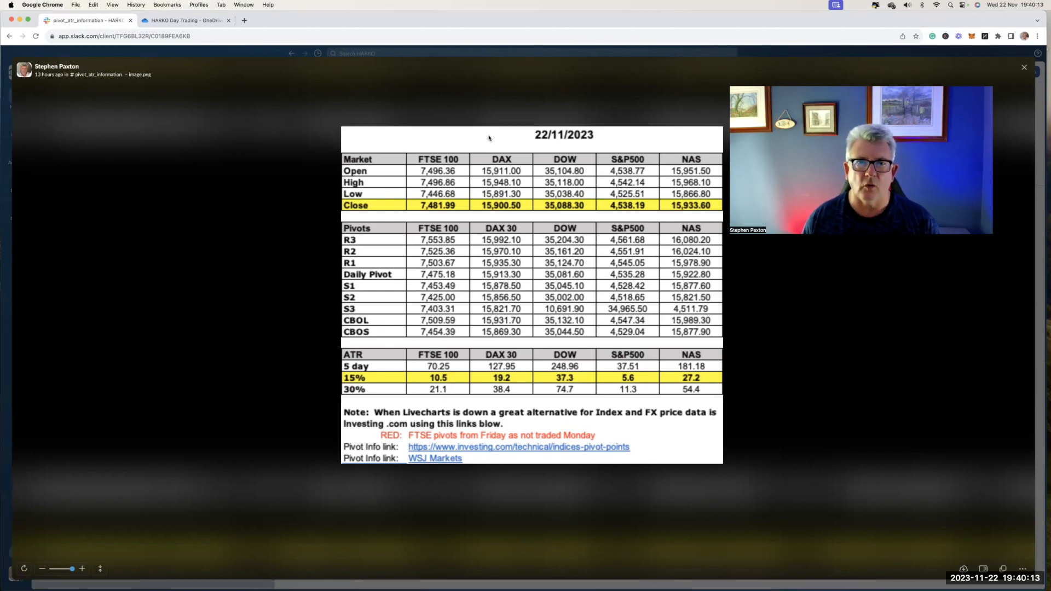
{"action": "mouse_move", "coordinate": [381, 368]}
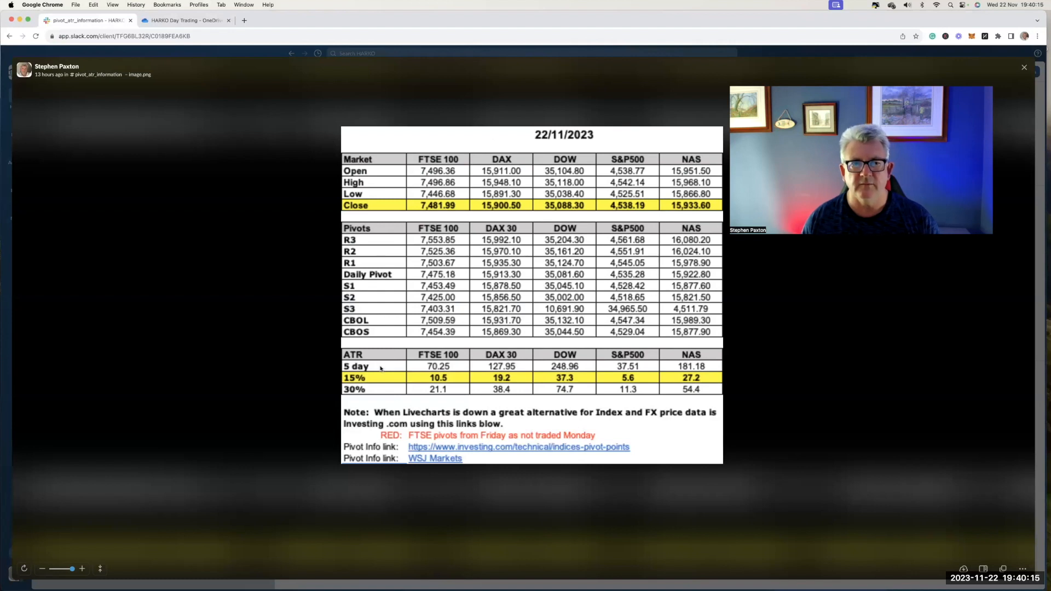
{"action": "mouse_move", "coordinate": [465, 406]}
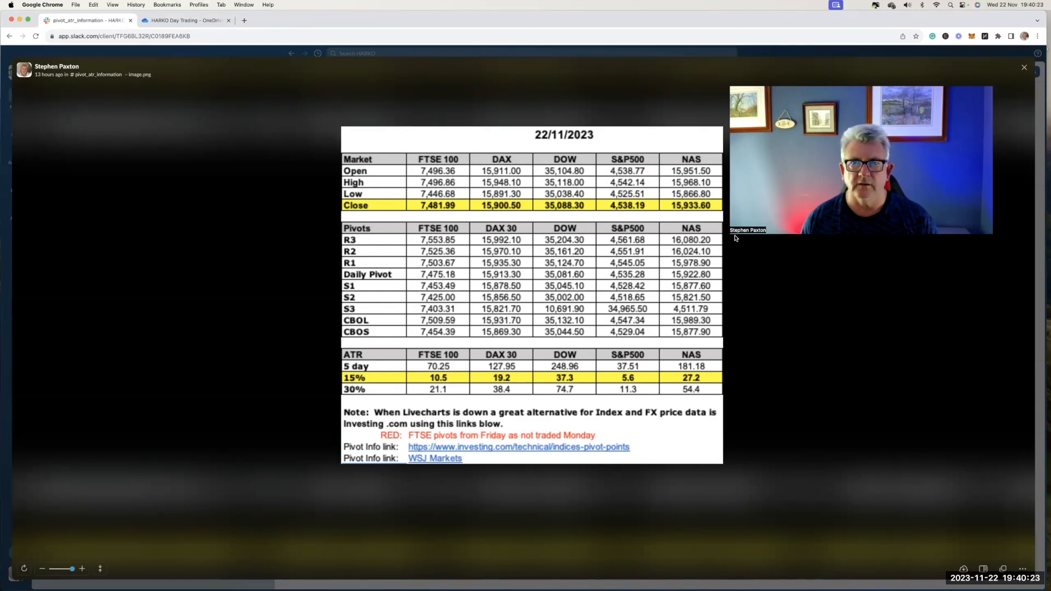
- Dismiss the pivot table image and switch to the day-trading-discussions channel's November posts
{"action": "left_click", "coordinate": [1023, 67]}
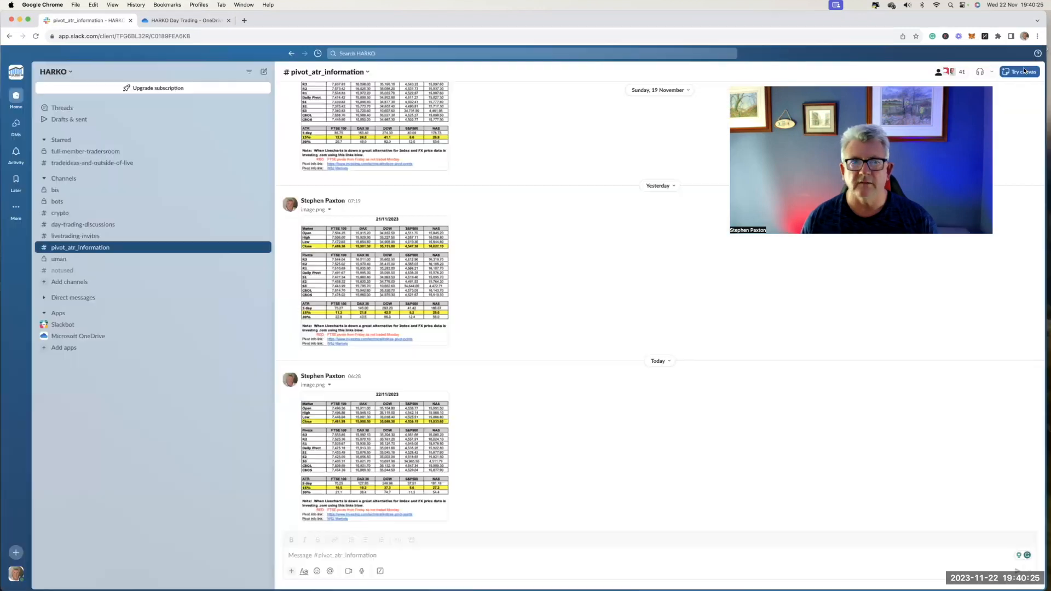
{"action": "scroll", "scroll_direction": "up", "scroll_amount": 3}
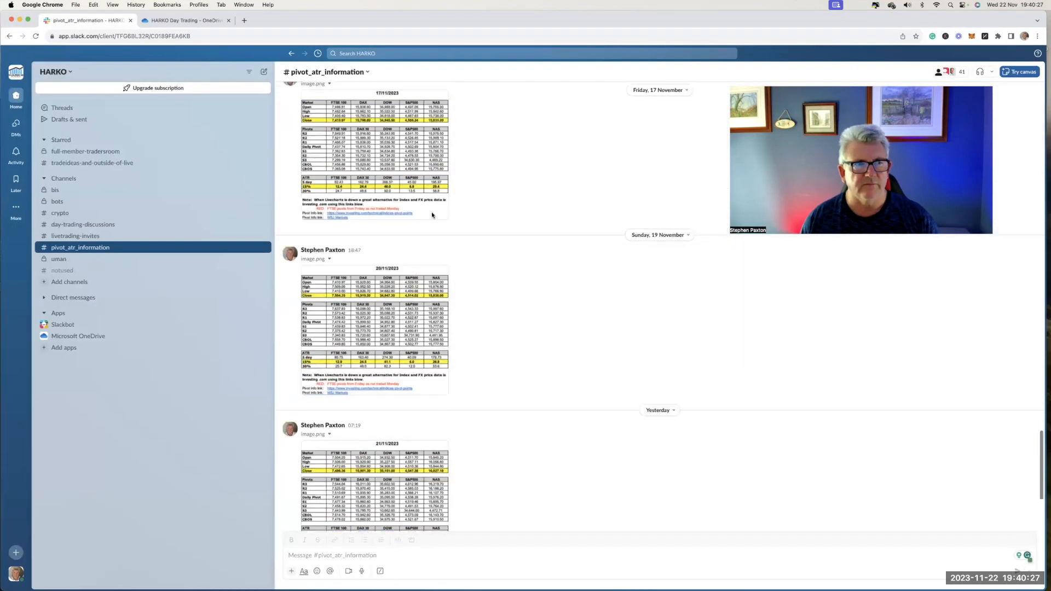
{"action": "scroll", "scroll_direction": "down", "scroll_amount": 3}
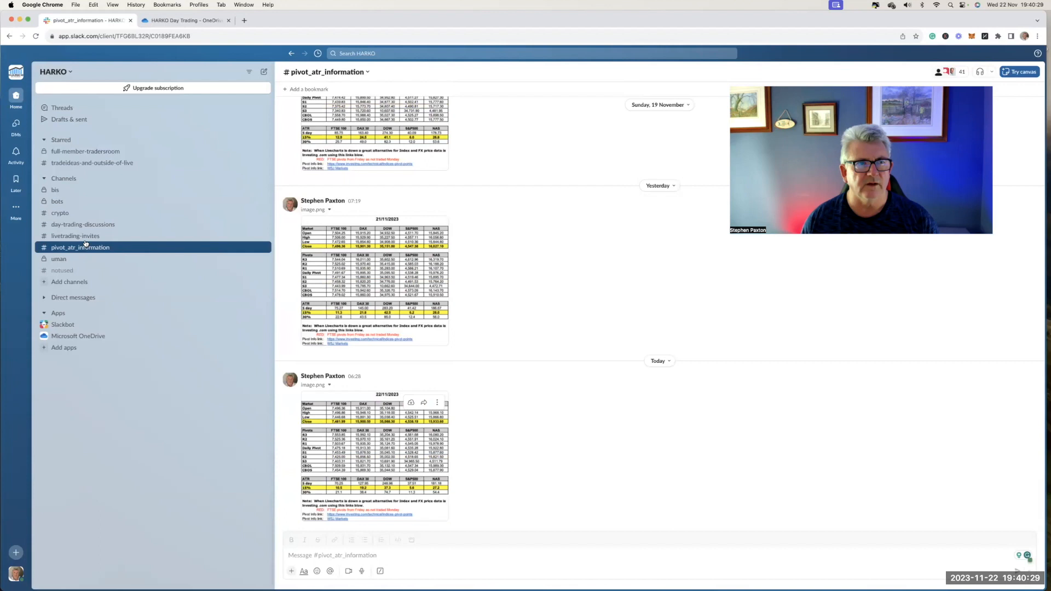
{"action": "left_click", "coordinate": [83, 223]}
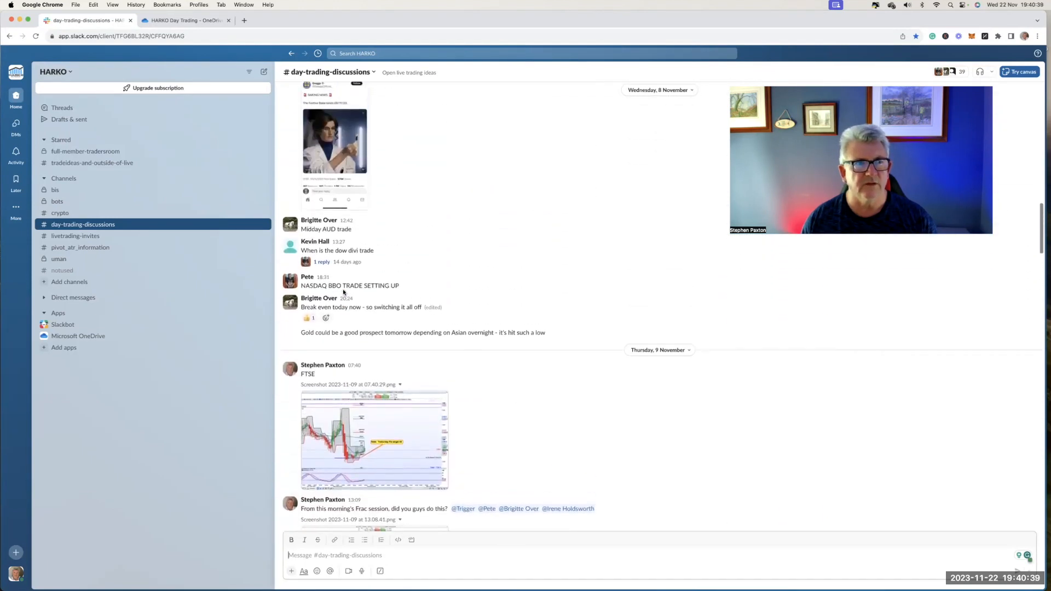
- Go back to the tradeideas-and-outside-of-live channel showing today's plan and FTSE trade card
{"action": "scroll", "scroll_direction": "down", "scroll_amount": 3}
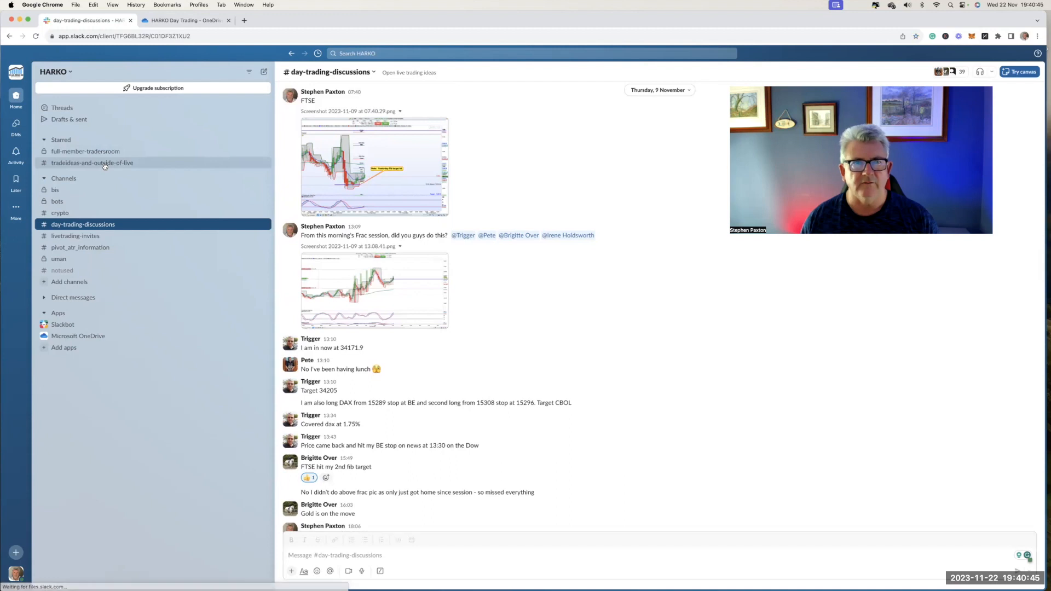
{"action": "left_click", "coordinate": [90, 162]}
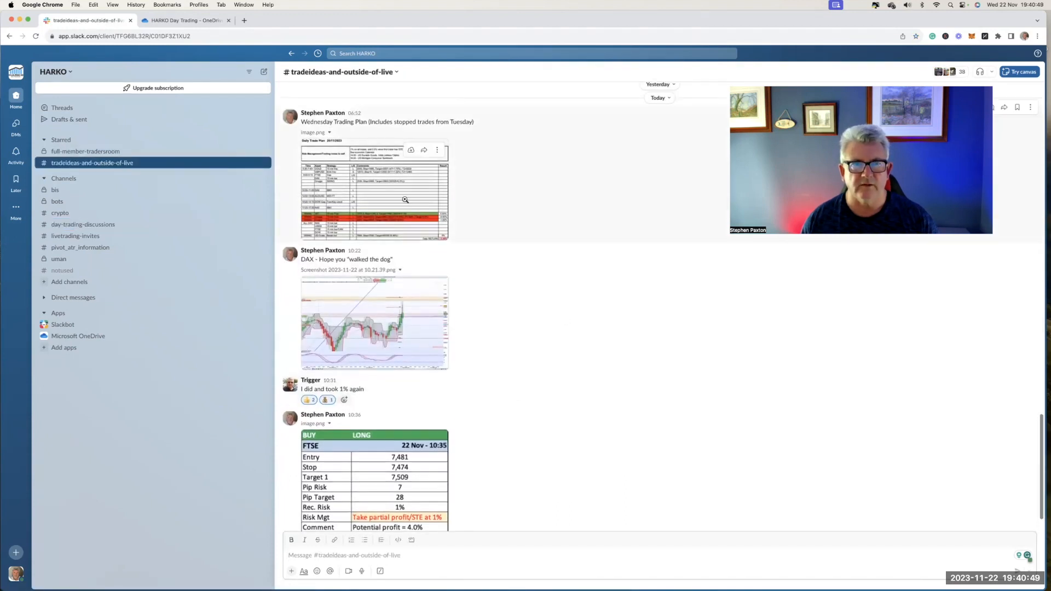
{"action": "left_click", "coordinate": [405, 199]}
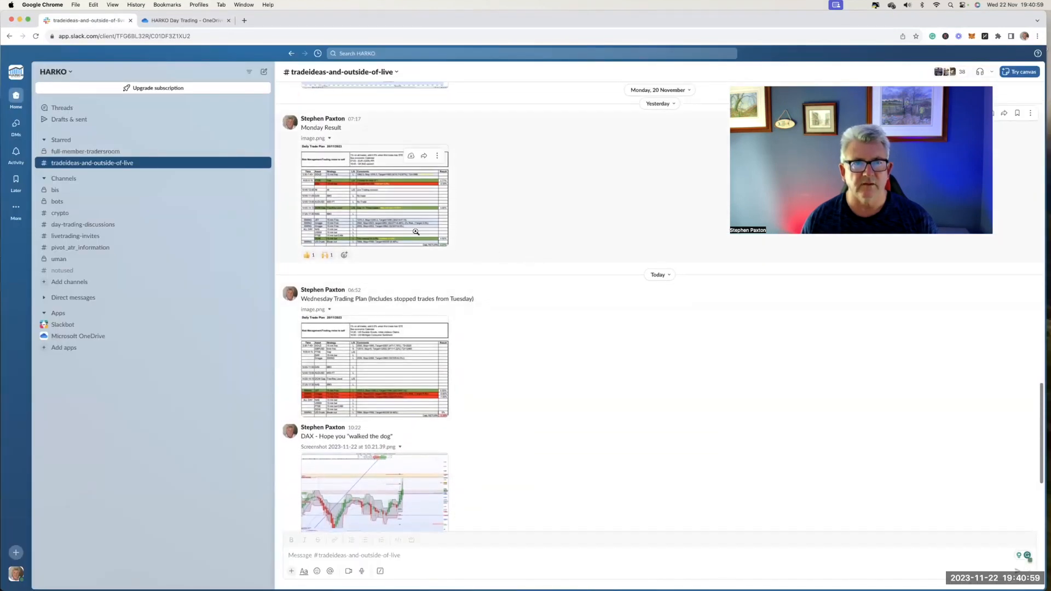
{"action": "left_click", "coordinate": [374, 206]}
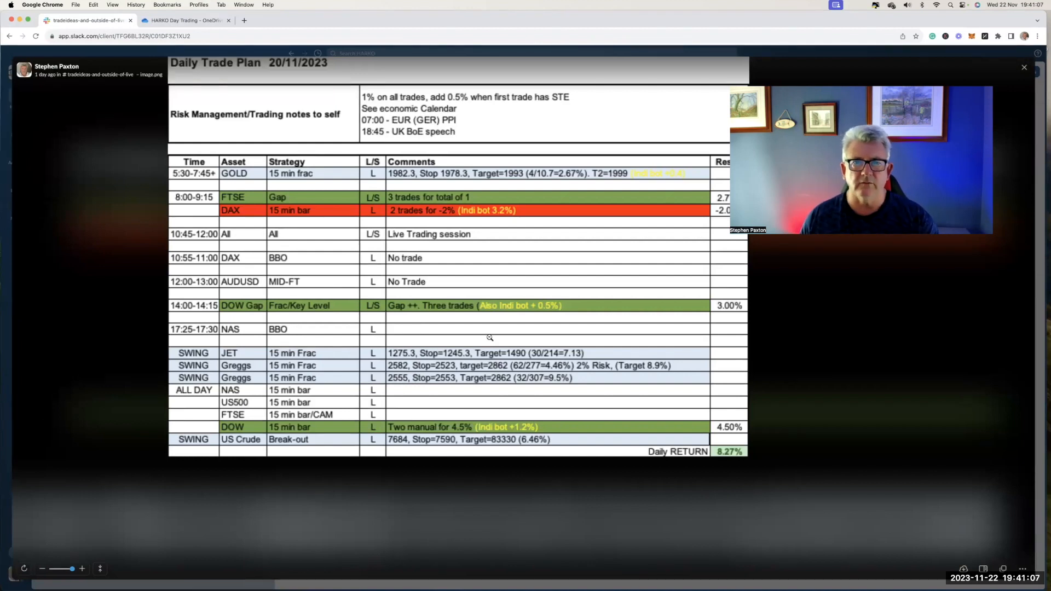
{"action": "mouse_move", "coordinate": [797, 317]}
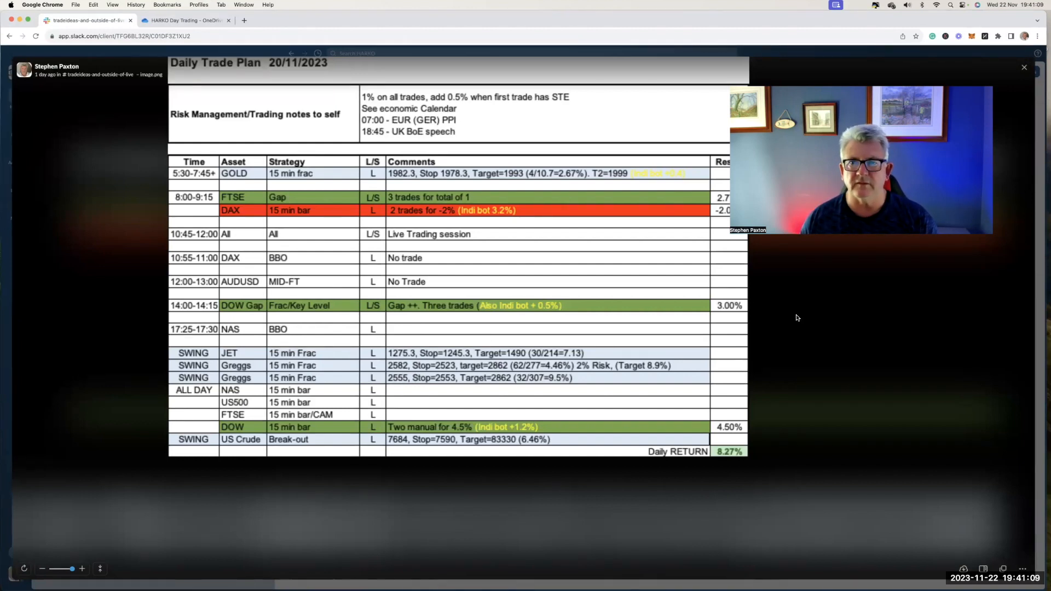
{"action": "left_click", "coordinate": [1024, 67]}
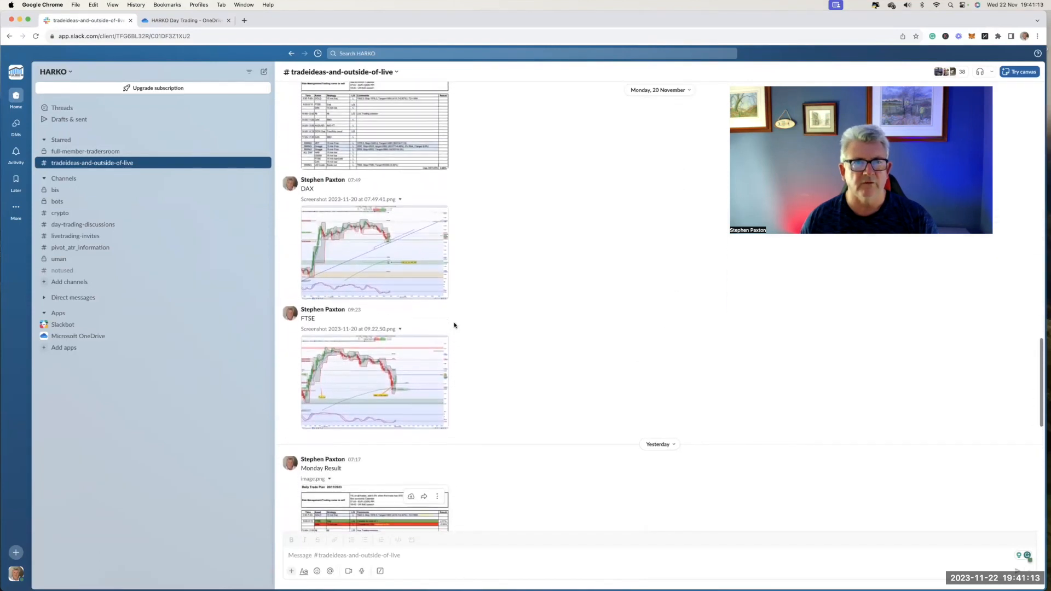
- View the Gold Update chart full-size, dismiss it, then enlarge the 17 November FTSE 100 Options screenshot
{"action": "left_click", "coordinate": [374, 252]}
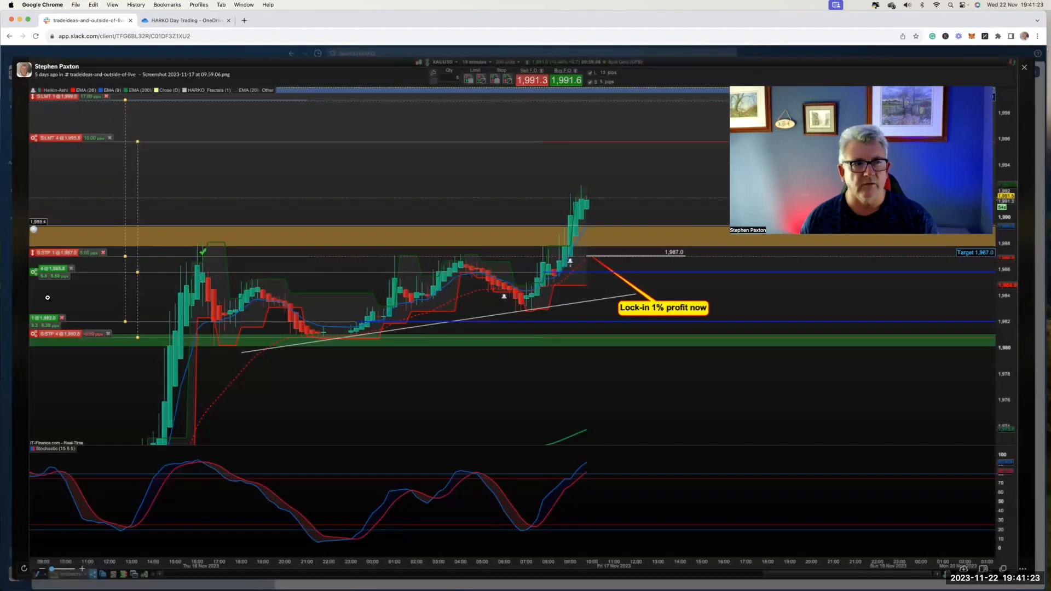
{"action": "mouse_move", "coordinate": [565, 195]}
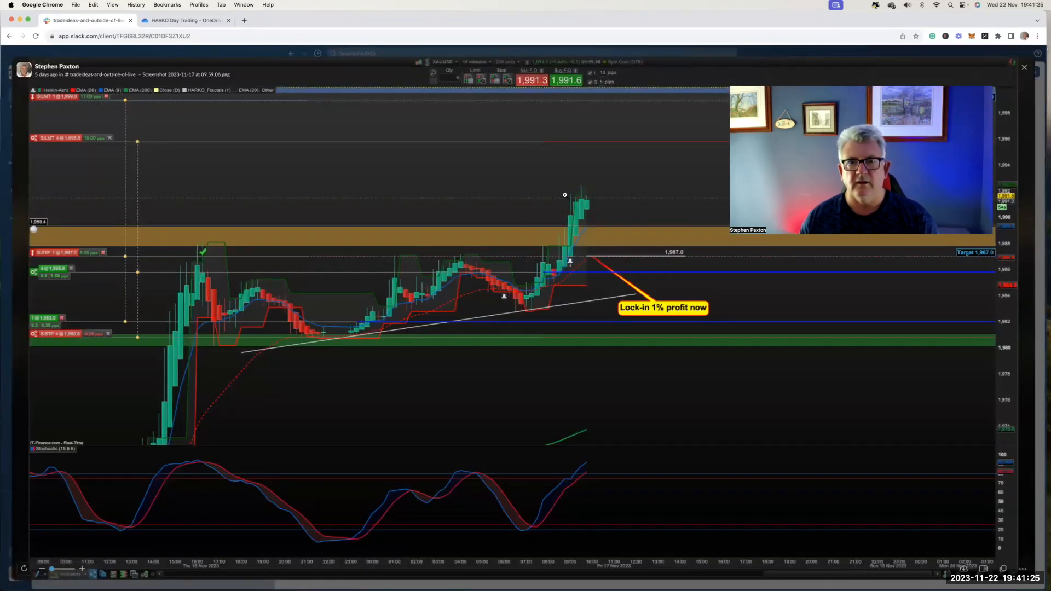
{"action": "mouse_move", "coordinate": [1024, 68]}
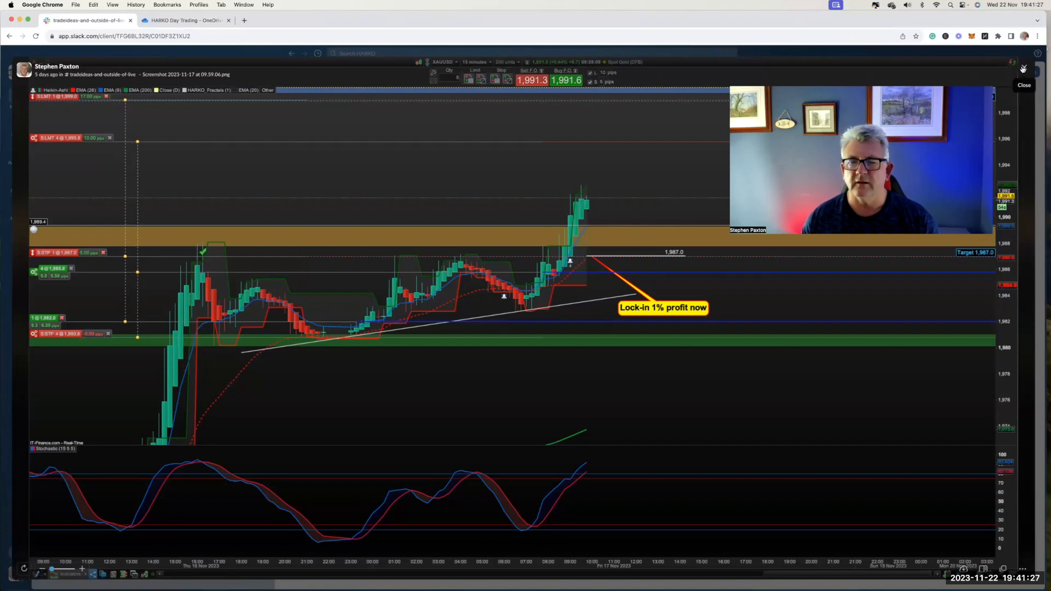
{"action": "left_click", "coordinate": [1023, 68]}
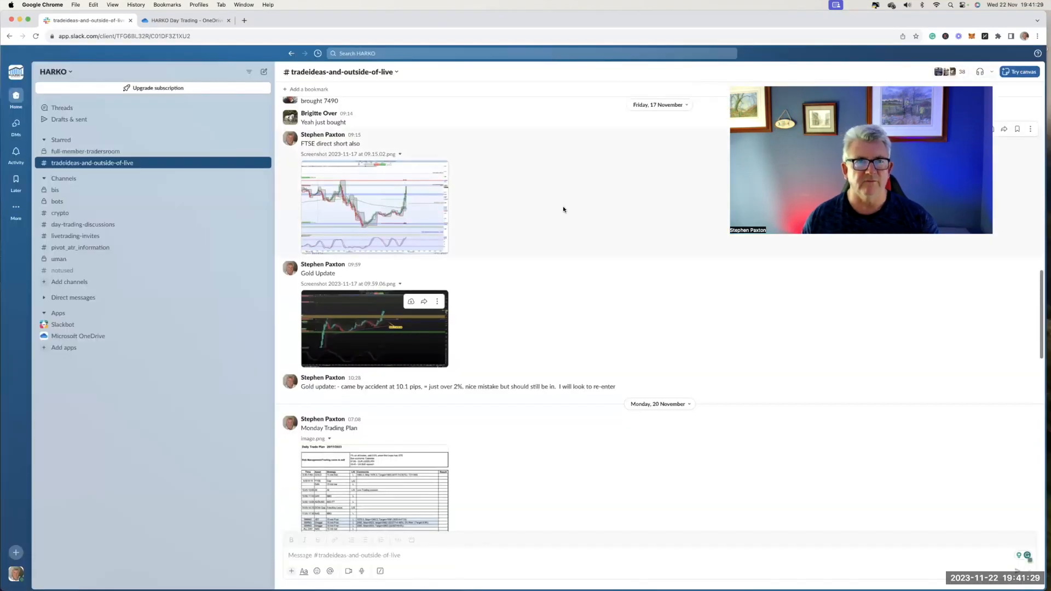
{"action": "scroll", "scroll_direction": "up", "scroll_amount": 3}
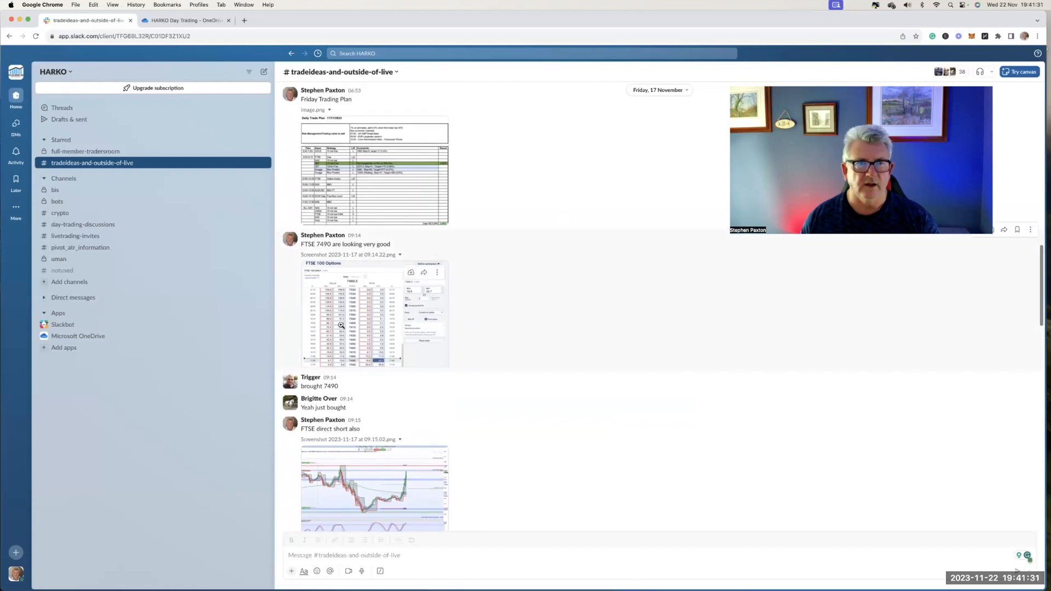
{"action": "left_click", "coordinate": [339, 325]}
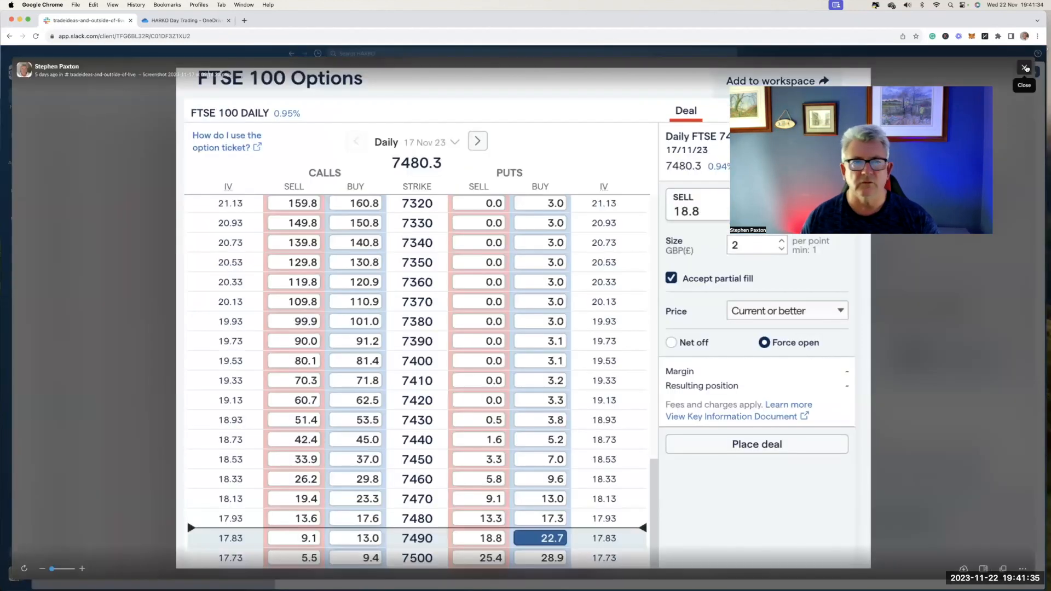
- Dismiss the FTSE options screenshot, read the enlarged 17/11/2023 trade plan, then return to the 9 November posts
{"action": "left_click", "coordinate": [1024, 68]}
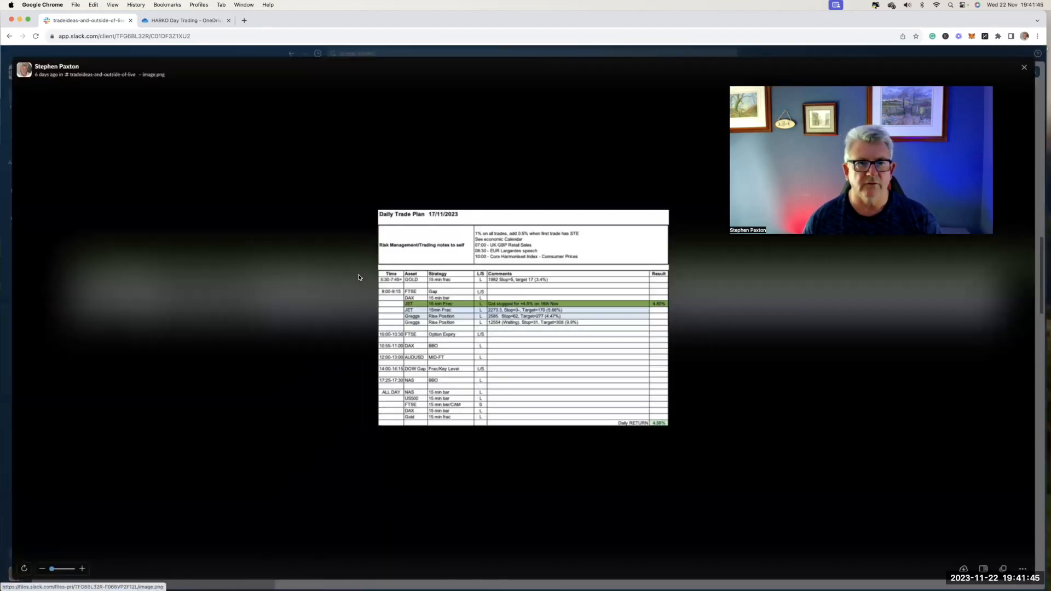
{"action": "left_click", "coordinate": [83, 569]}
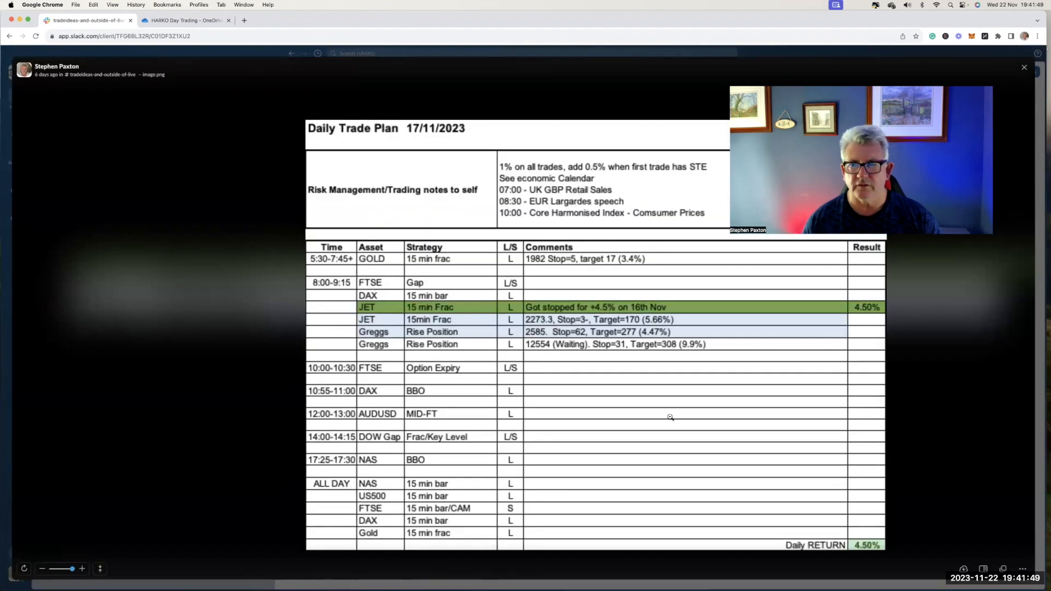
{"action": "mouse_move", "coordinate": [1024, 68]}
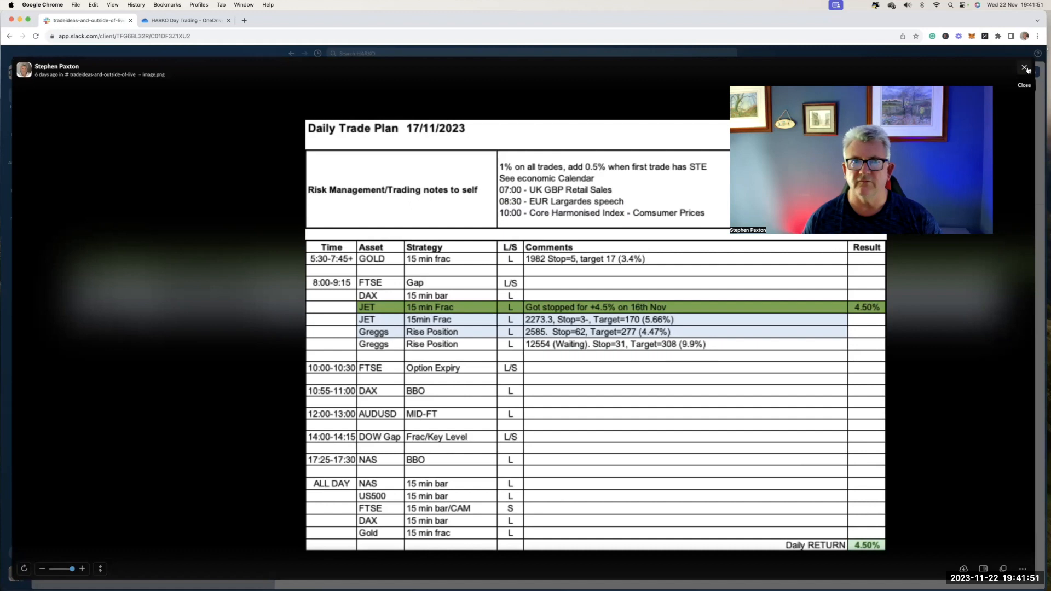
{"action": "left_click", "coordinate": [1025, 68]}
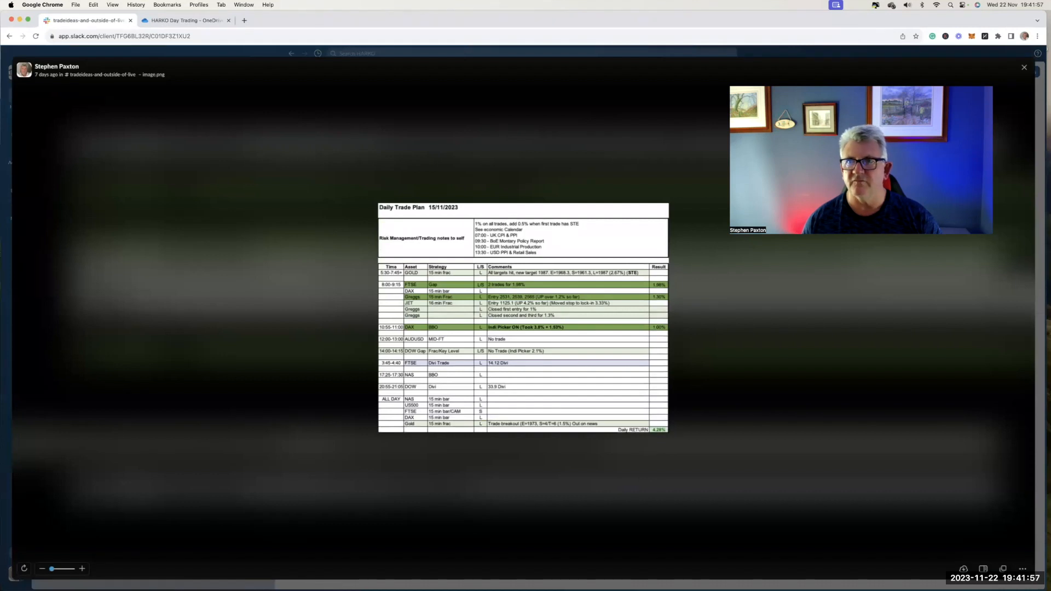
{"action": "left_click", "coordinate": [1024, 67]}
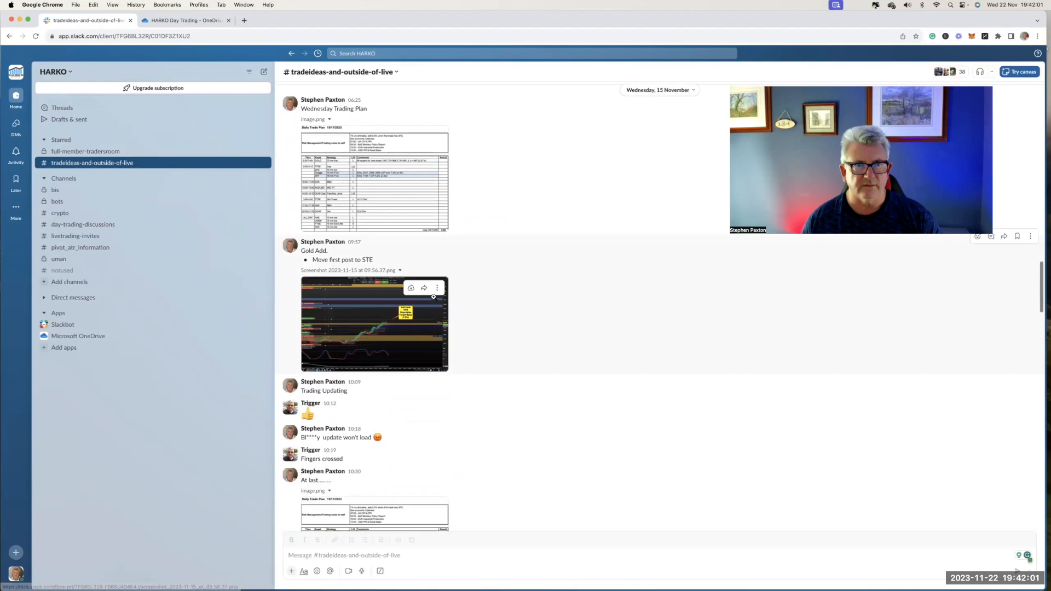
{"action": "scroll", "scroll_direction": "down", "scroll_amount": 3}
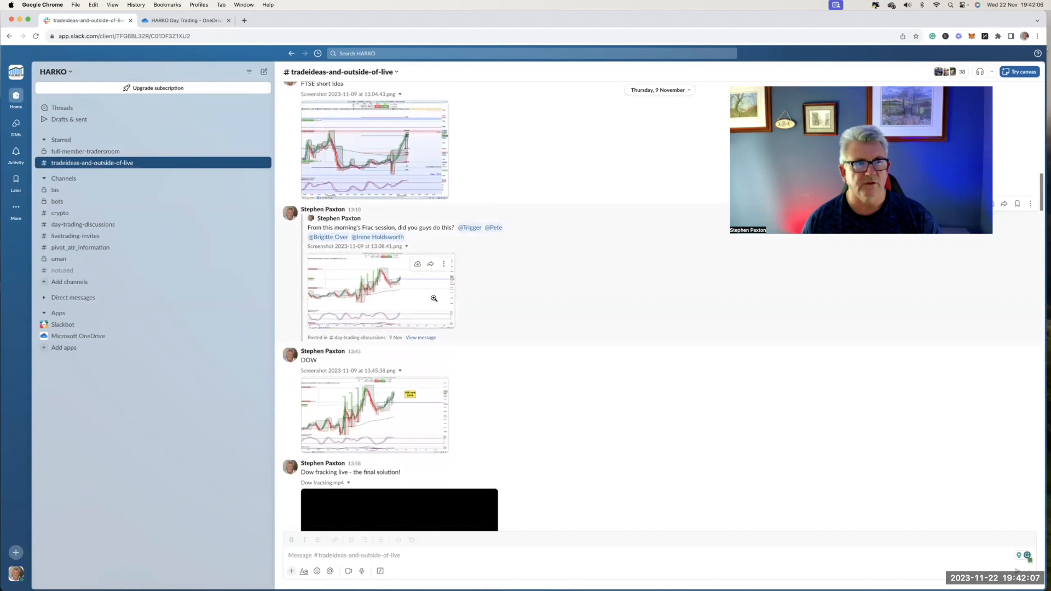
- Go from Slack's OneDrive app into My files > HARKO Day Trading in the learning centre
{"action": "left_click", "coordinate": [186, 20]}
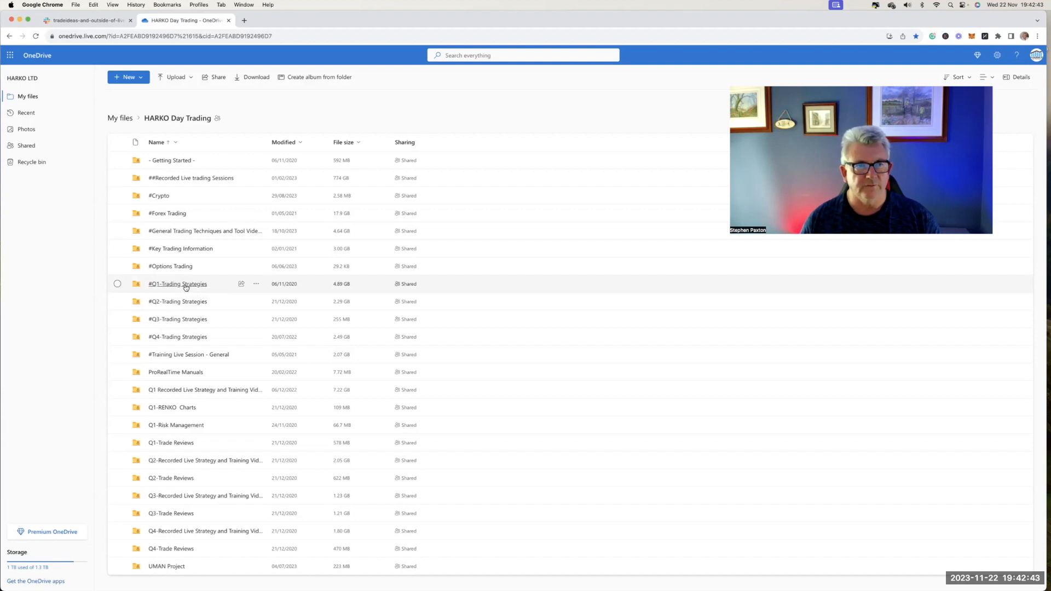
- Enter #Q1-Trading Strategies > Q1-CAM Strategy and start loading CAM Strategy V1.0.pdf
{"action": "double_click", "coordinate": [177, 285]}
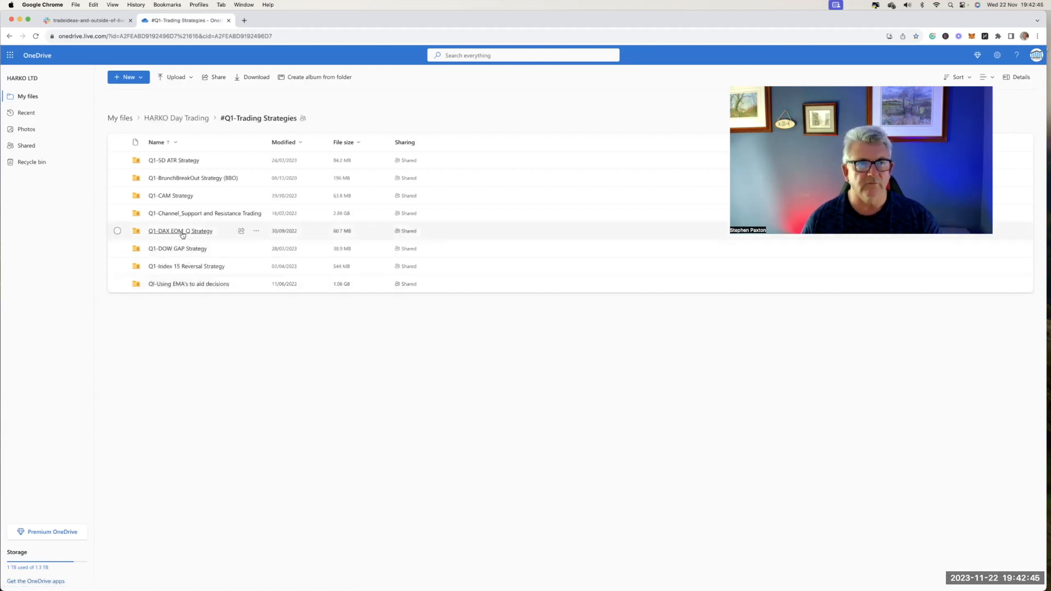
{"action": "double_click", "coordinate": [170, 195]}
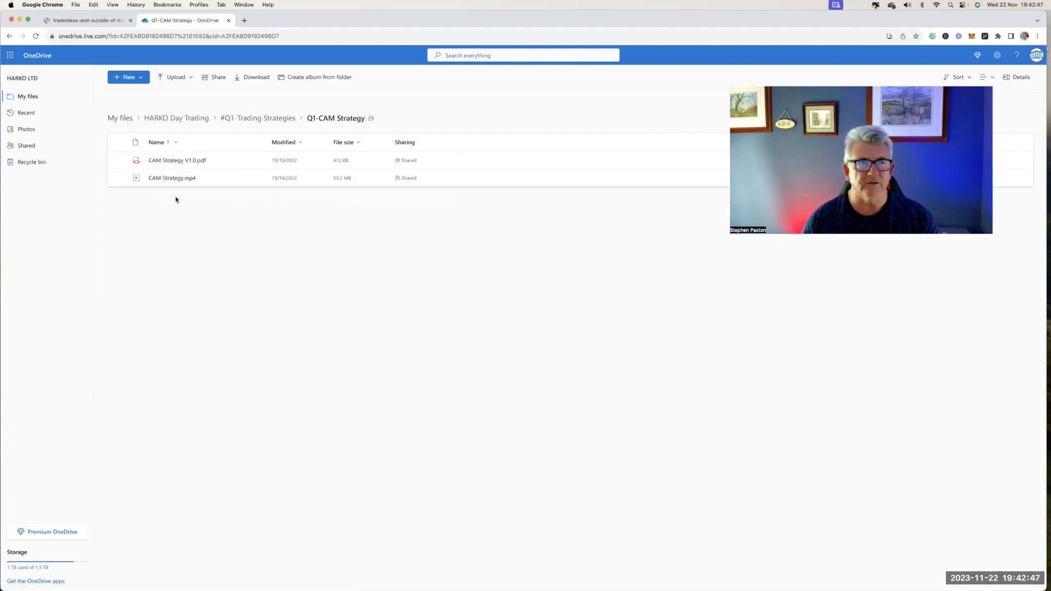
{"action": "mouse_move", "coordinate": [184, 166]}
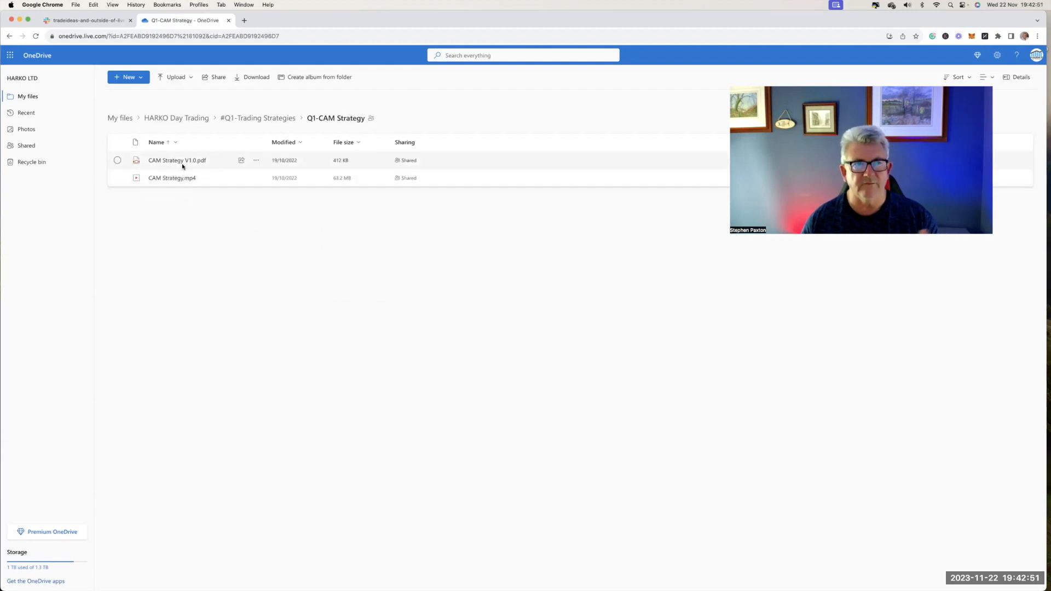
{"action": "left_click", "coordinate": [178, 159]}
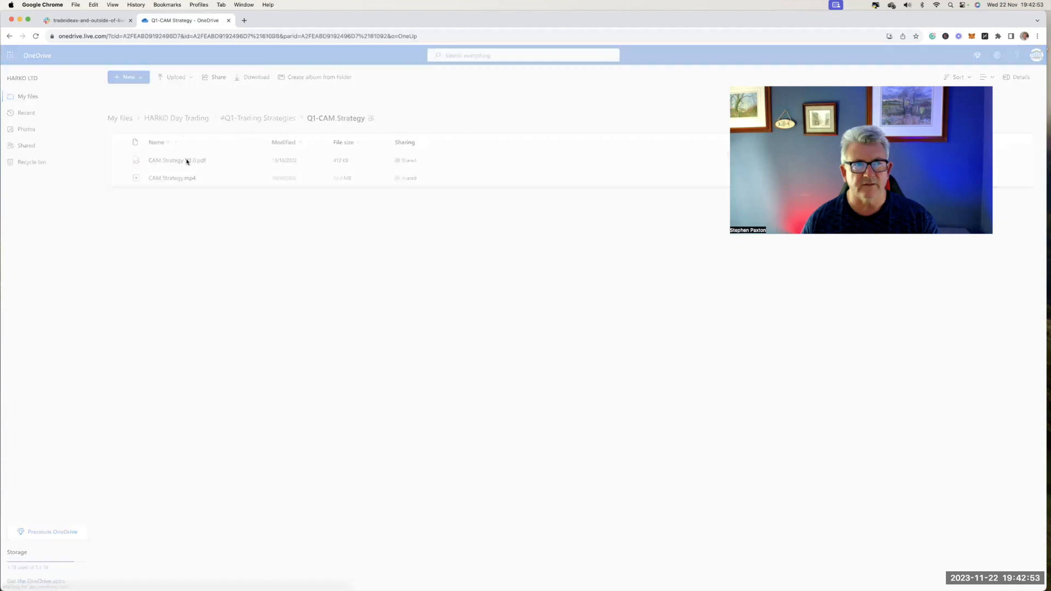
- Read through the CAM Strategy V1.0 PDF pages, then return to the #Q1-Trading Strategies folder
{"action": "double_click", "coordinate": [177, 159]}
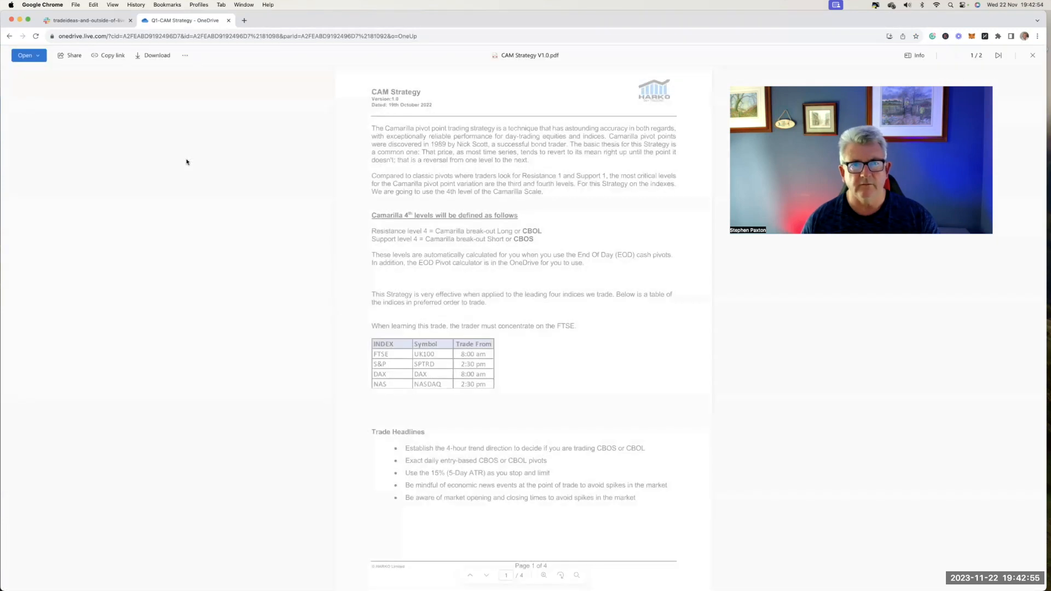
{"action": "scroll", "scroll_direction": "down", "scroll_amount": 3}
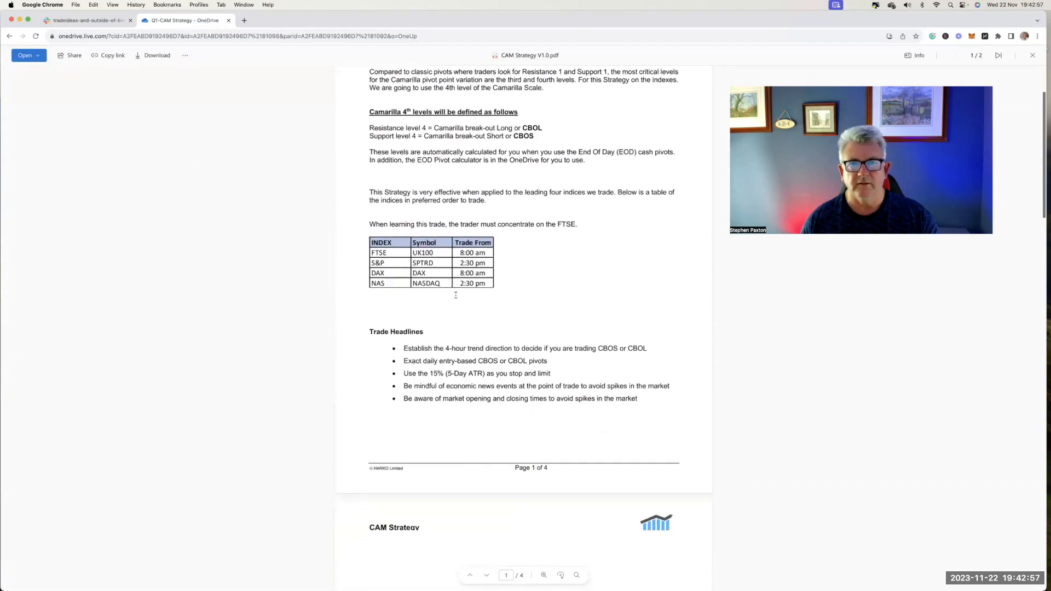
{"action": "scroll", "scroll_direction": "down", "scroll_amount": 3}
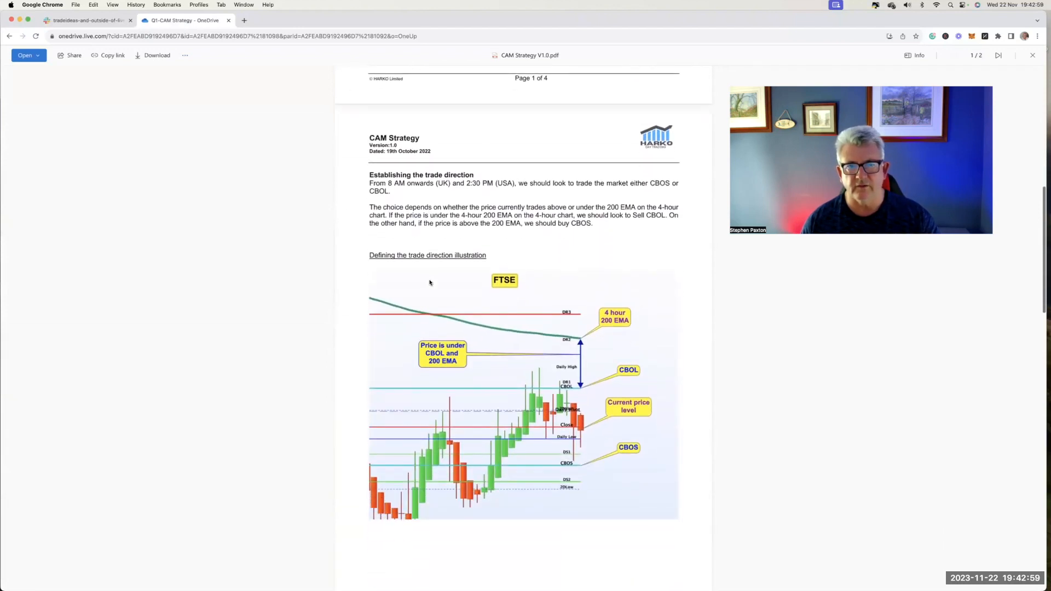
{"action": "scroll", "scroll_direction": "down", "scroll_amount": 3}
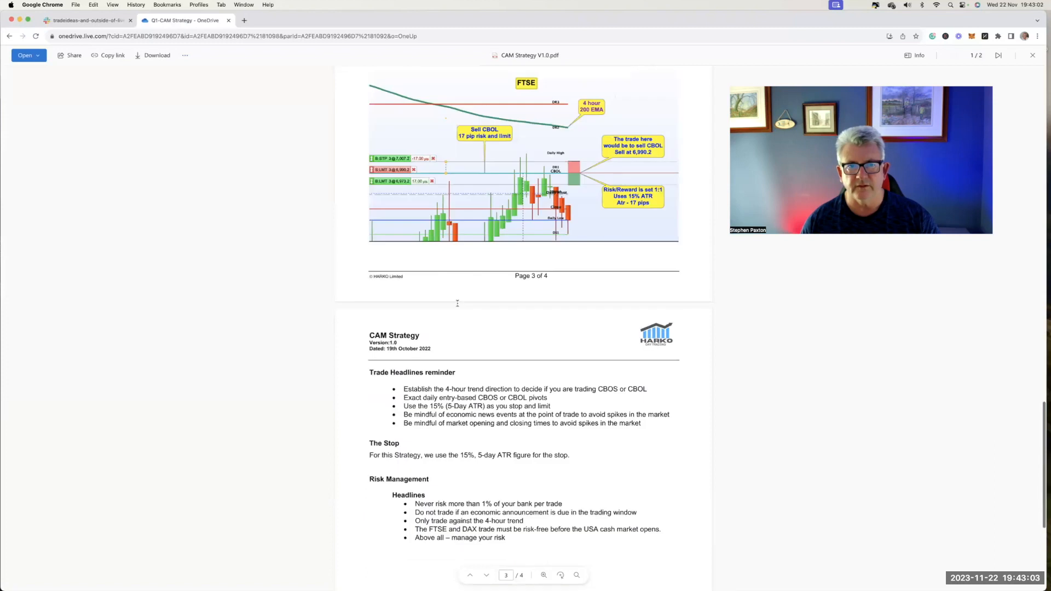
{"action": "scroll", "scroll_direction": "down", "scroll_amount": 3}
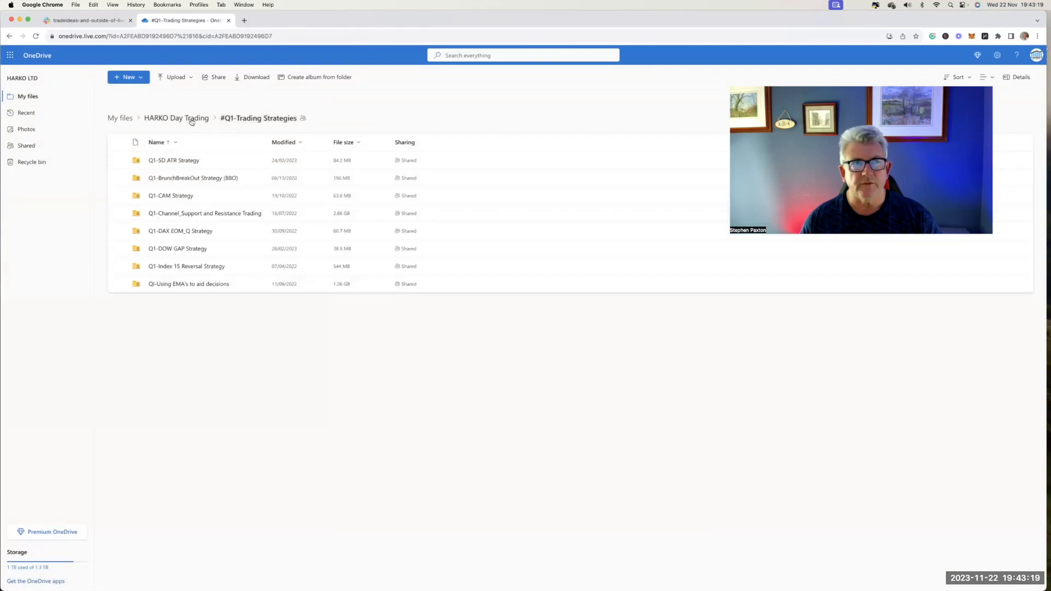
- Browse ##Recorded Live trading Sessions > 2023 > September MP4 recordings, then enter the November folder
{"action": "left_click", "coordinate": [175, 118]}
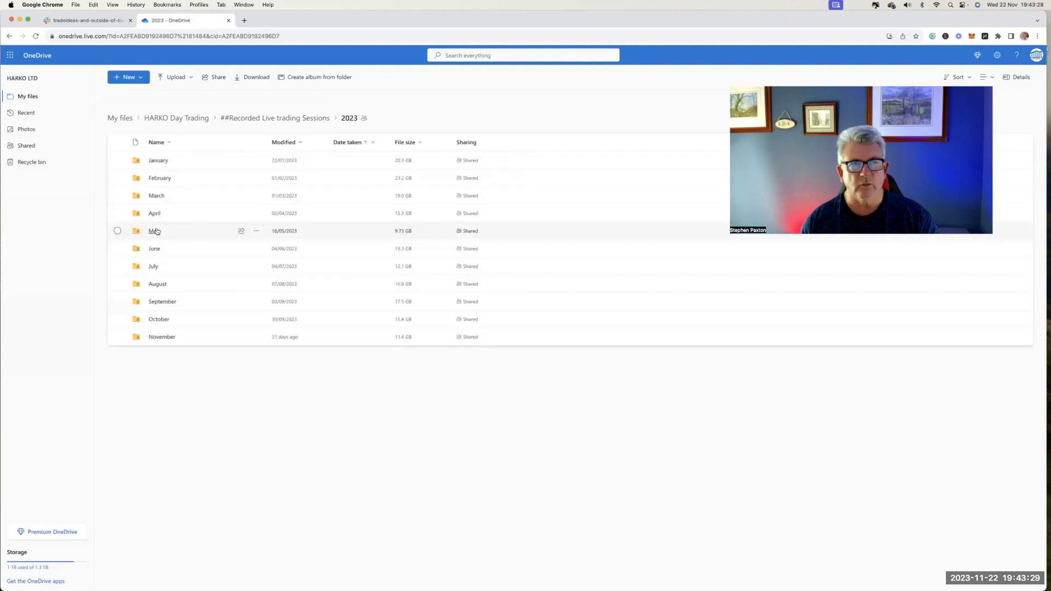
{"action": "mouse_move", "coordinate": [159, 213]}
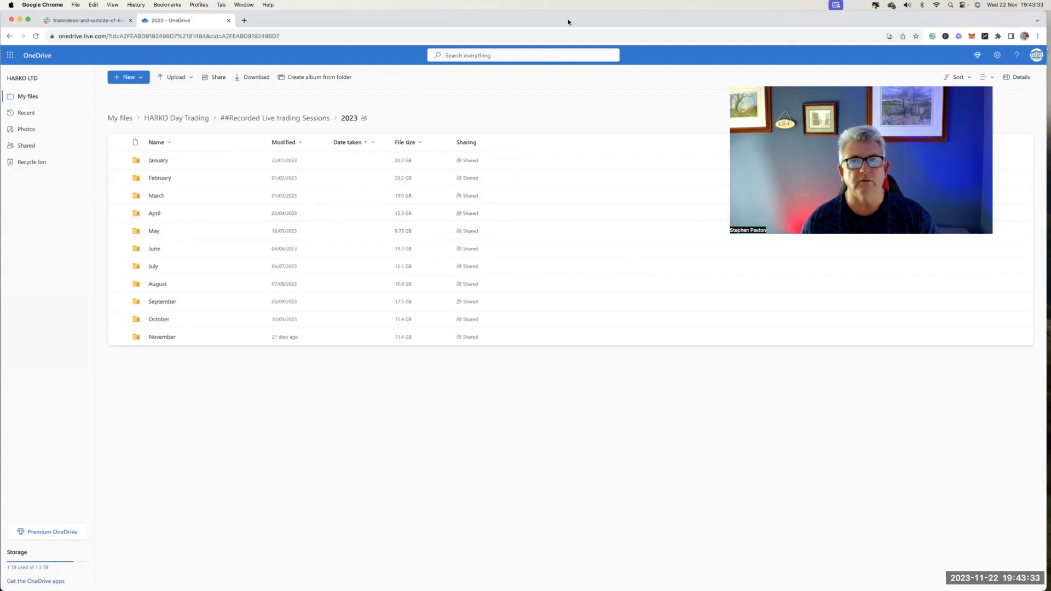
{"action": "mouse_move", "coordinate": [159, 304]}
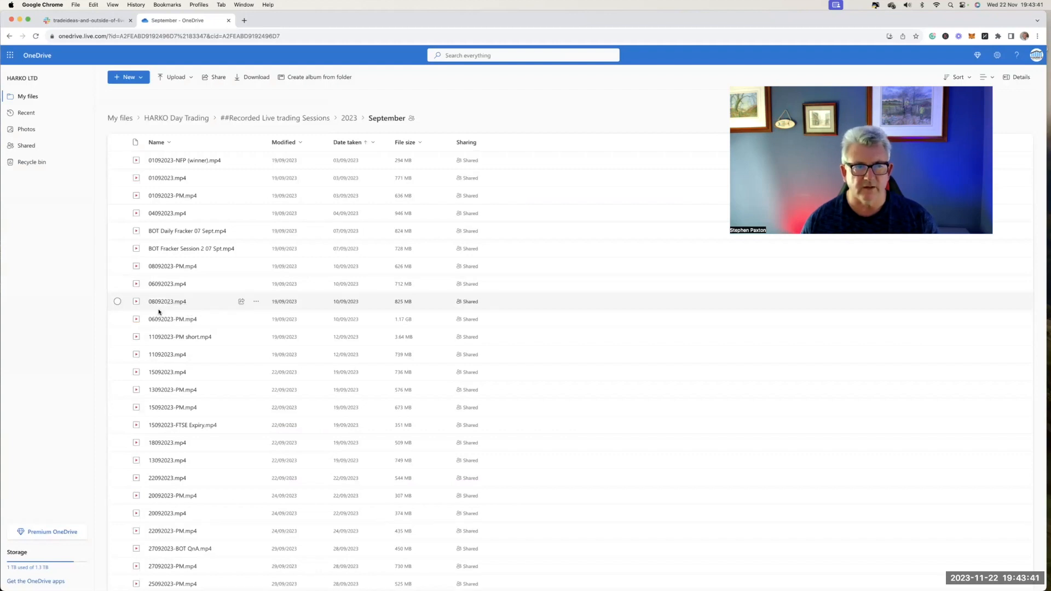
{"action": "scroll", "scroll_direction": "down", "scroll_amount": 3}
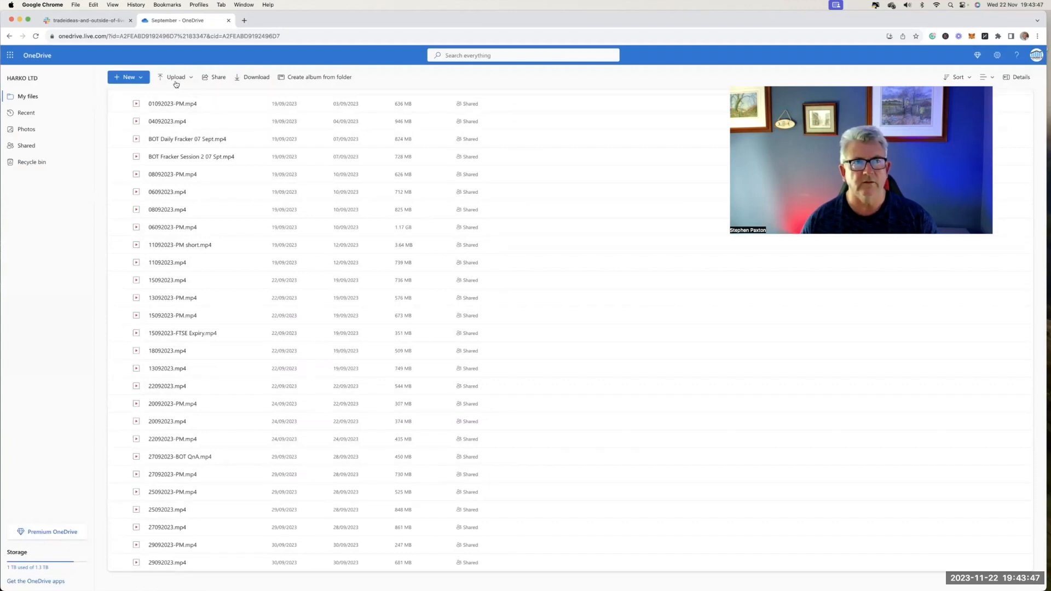
{"action": "mouse_move", "coordinate": [195, 351]}
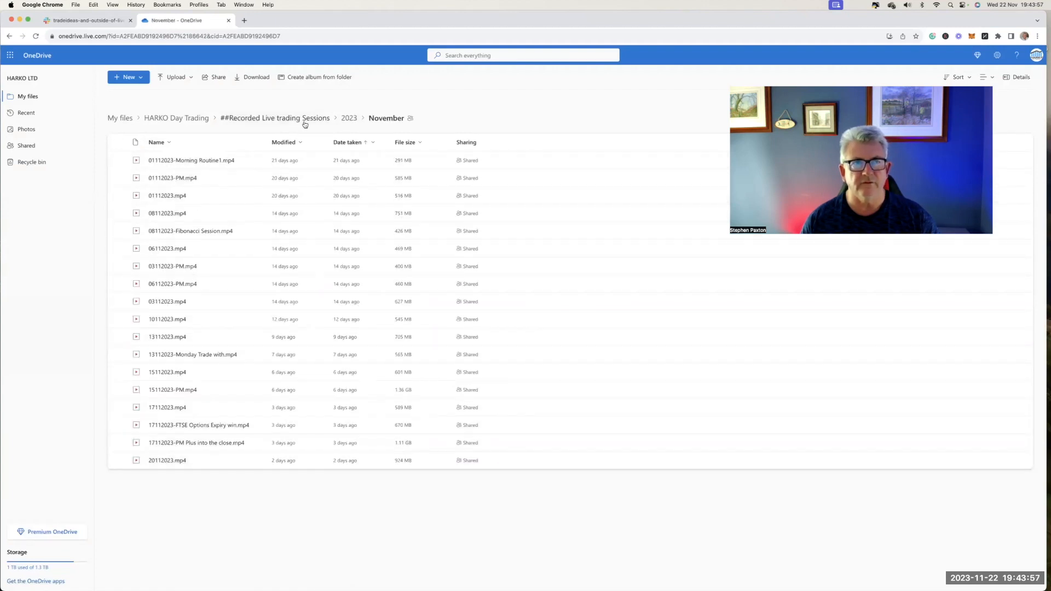
- Browse the April 2023 recorded sessions folder, then return to the main HARKO Day Trading folder
{"action": "left_click", "coordinate": [348, 118]}
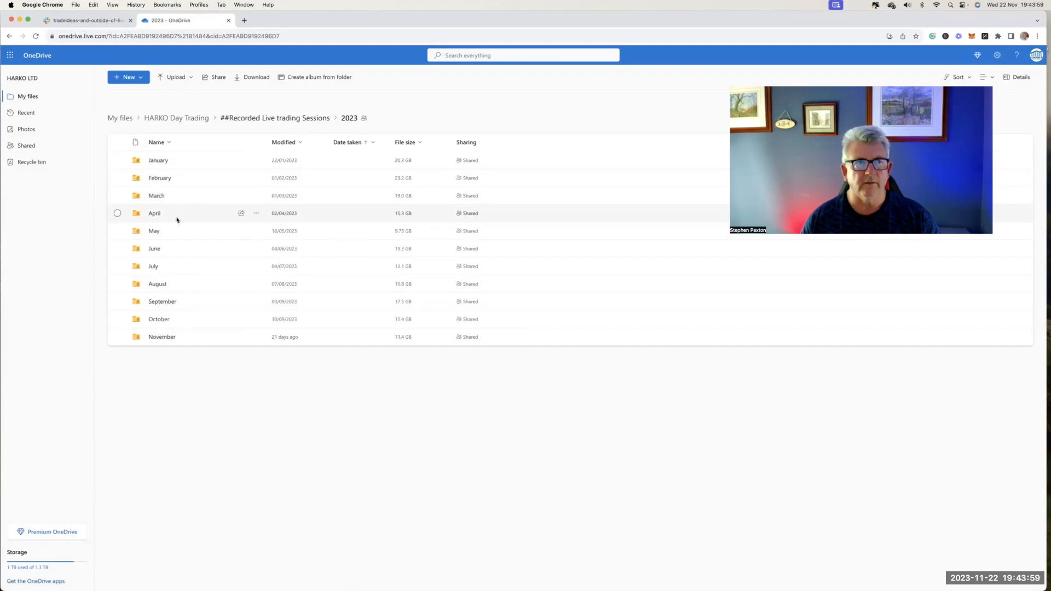
{"action": "double_click", "coordinate": [155, 213]}
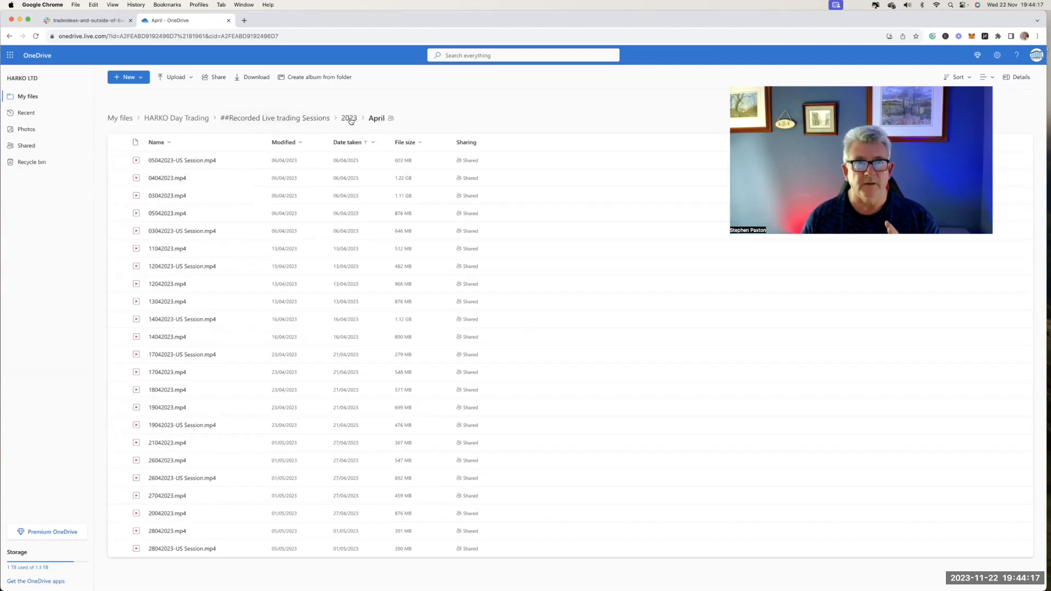
{"action": "left_click", "coordinate": [177, 118]}
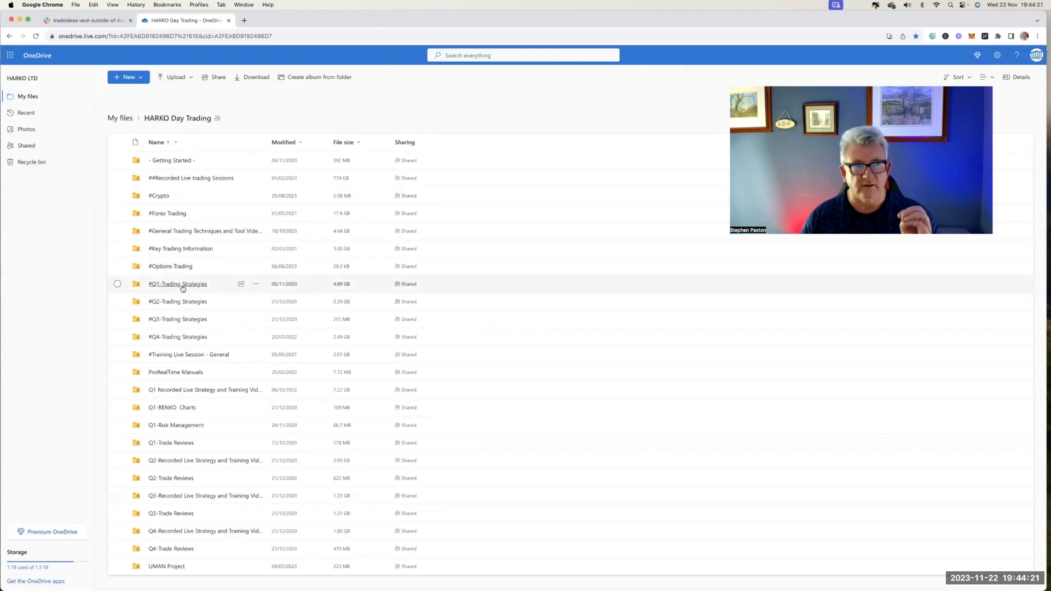
{"action": "mouse_move", "coordinate": [191, 372]}
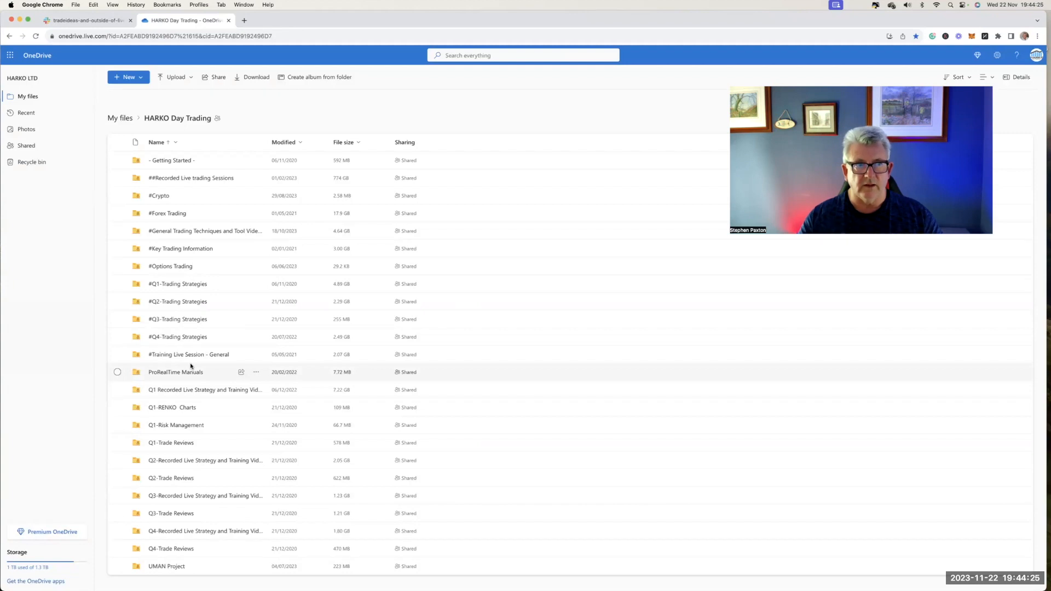
{"action": "mouse_move", "coordinate": [148, 212]}
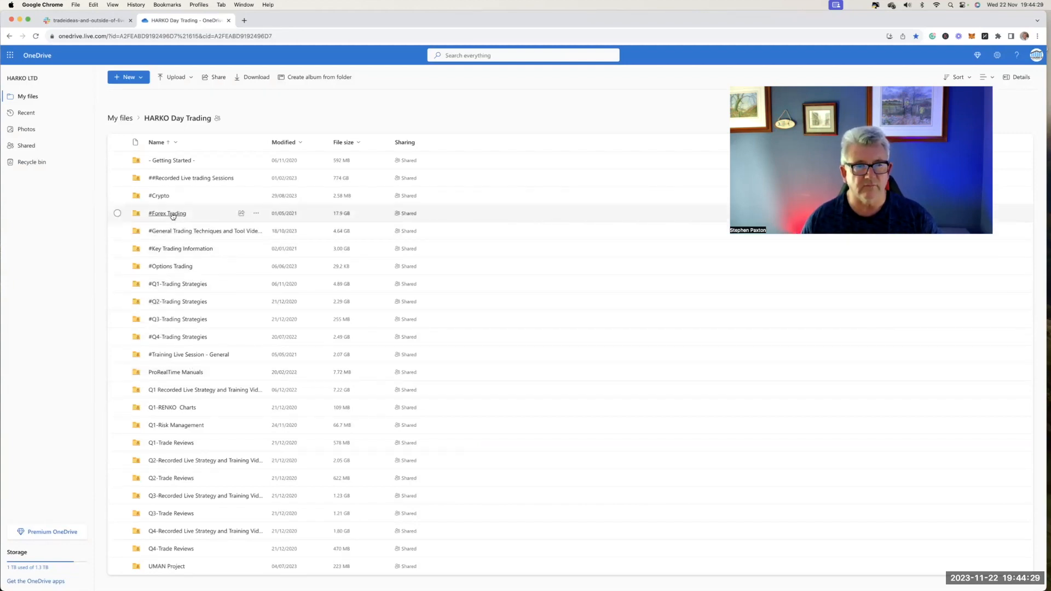
{"action": "mouse_move", "coordinate": [182, 482]}
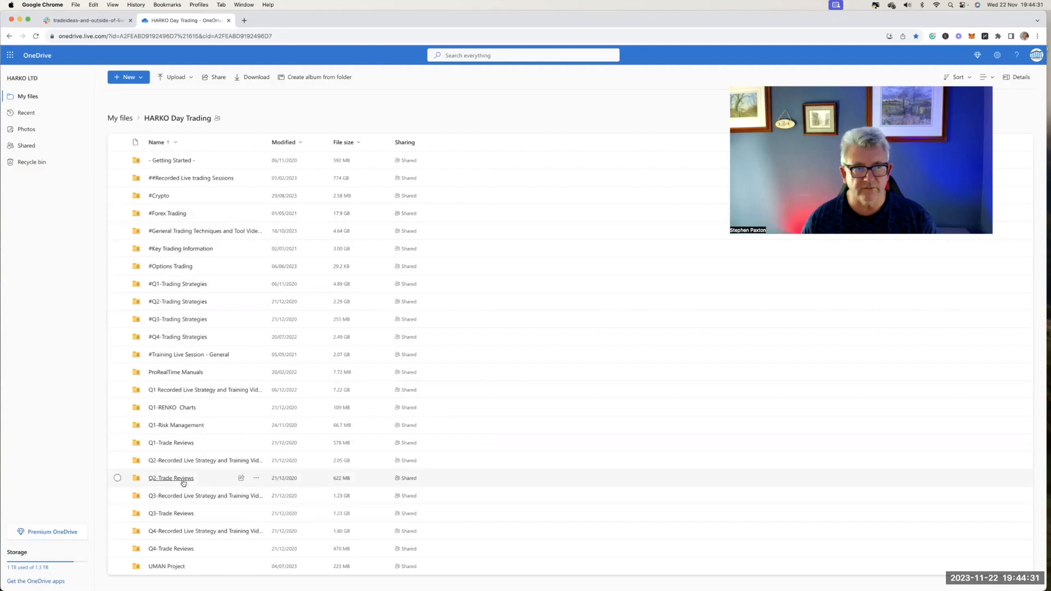
{"action": "double_click", "coordinate": [170, 477]}
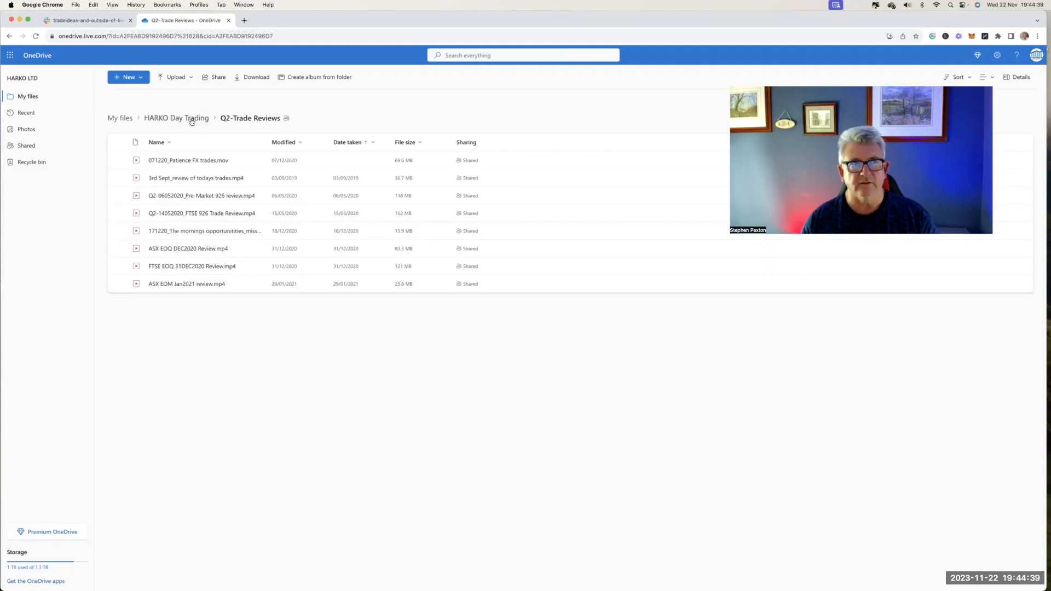
{"action": "left_click", "coordinate": [175, 118]}
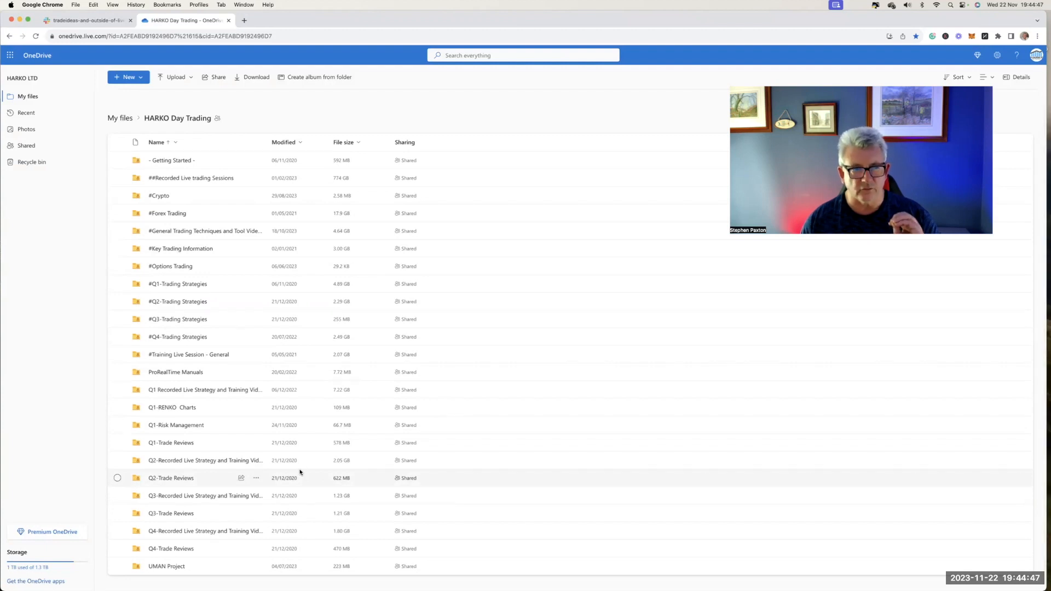
{"action": "left_click", "coordinate": [88, 21]}
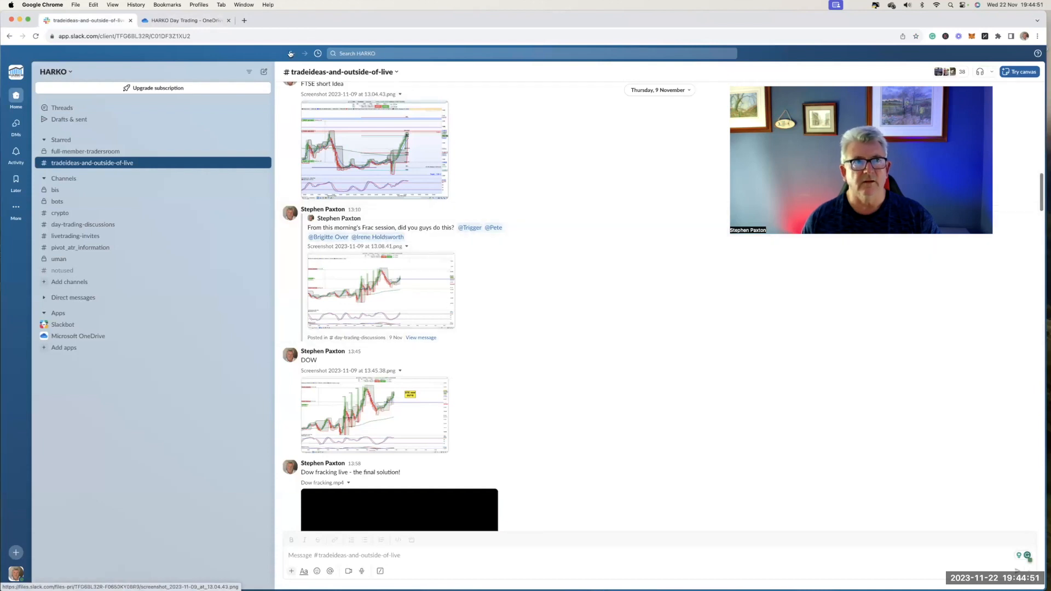
{"action": "left_click", "coordinate": [186, 20]}
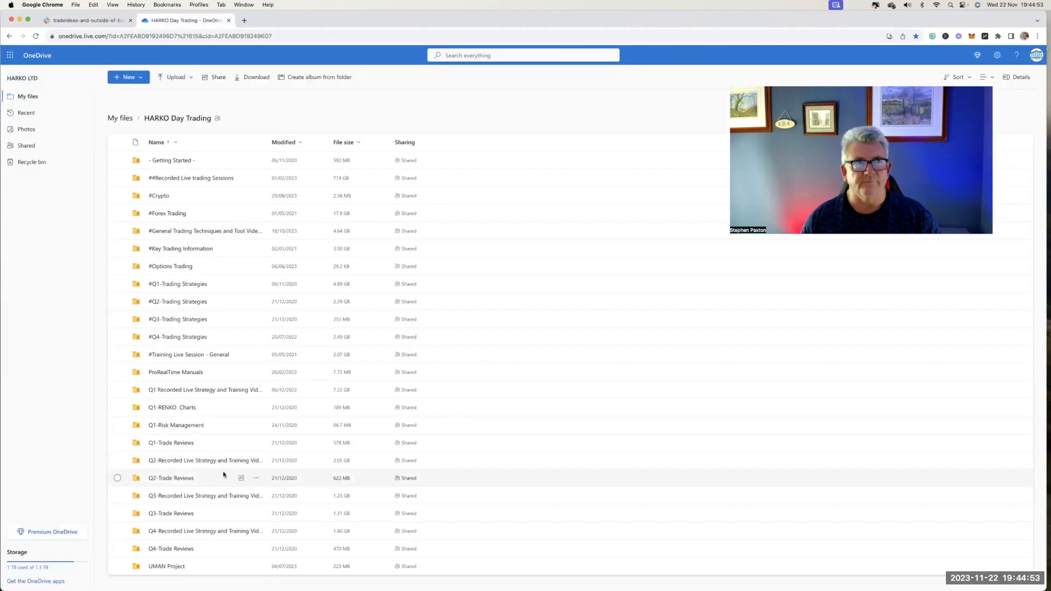